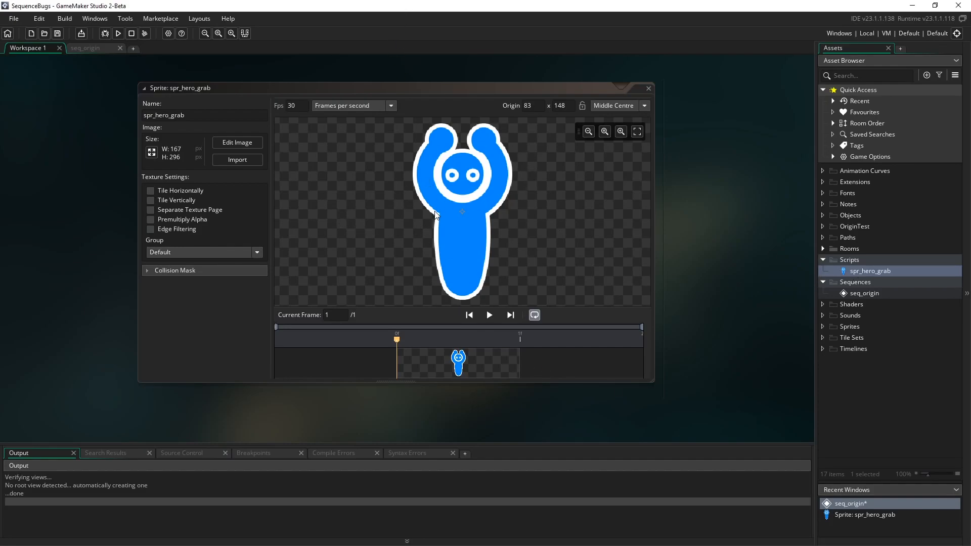
{"action": "mouse_move", "coordinate": [685, 264]}
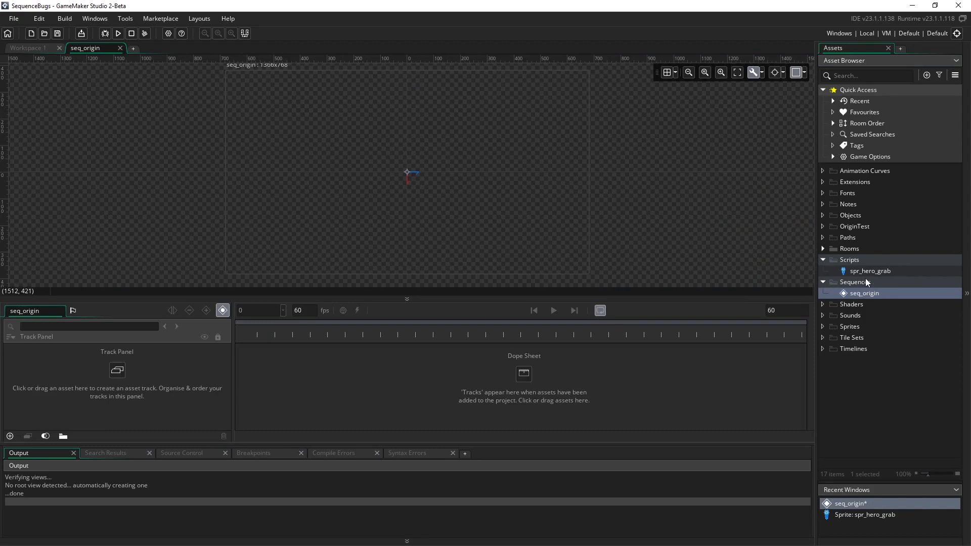
Add spr_hero_grab as a track and stretch its clip across all 60 frames
{"action": "left_click", "coordinate": [870, 271]}
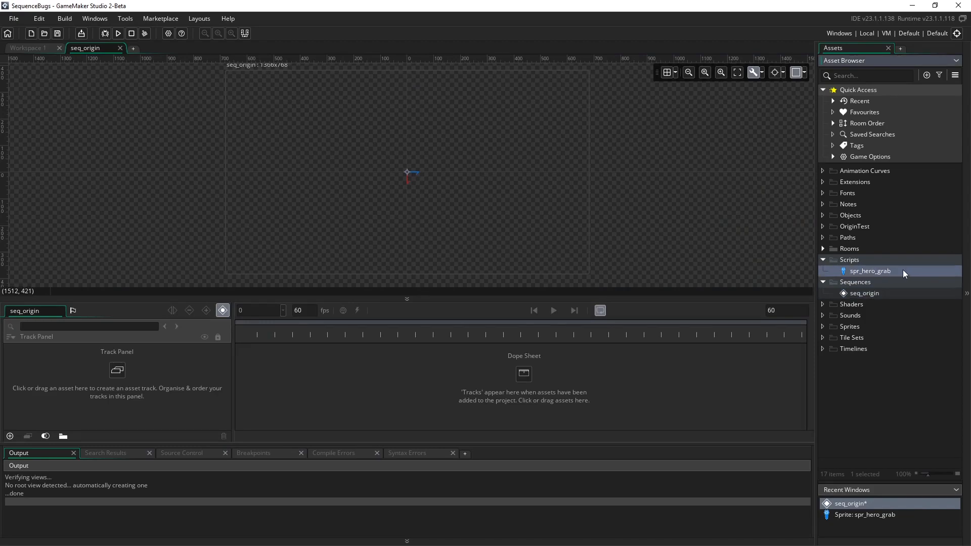
{"action": "left_click_drag", "start_coordinate": [870, 271], "coordinate": [117, 348]}
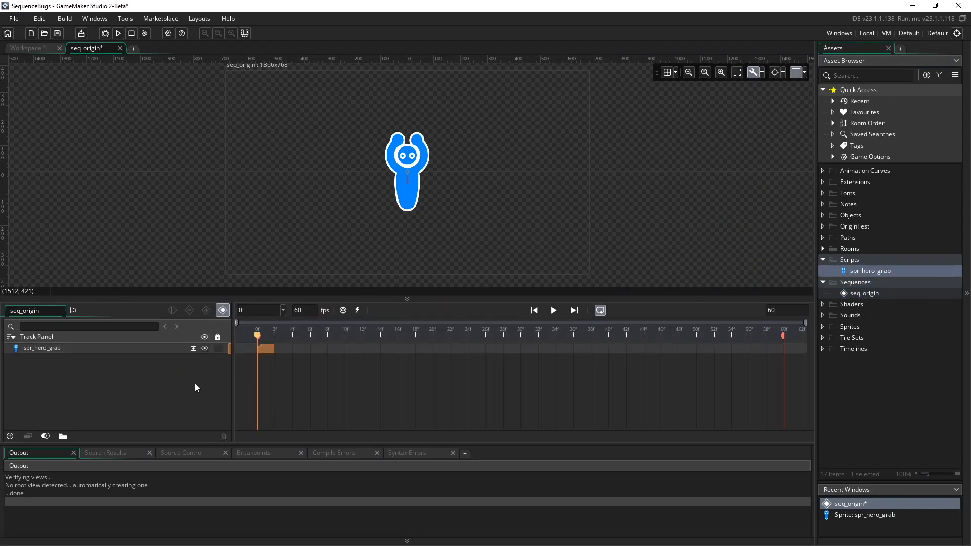
{"action": "mouse_move", "coordinate": [291, 357]}
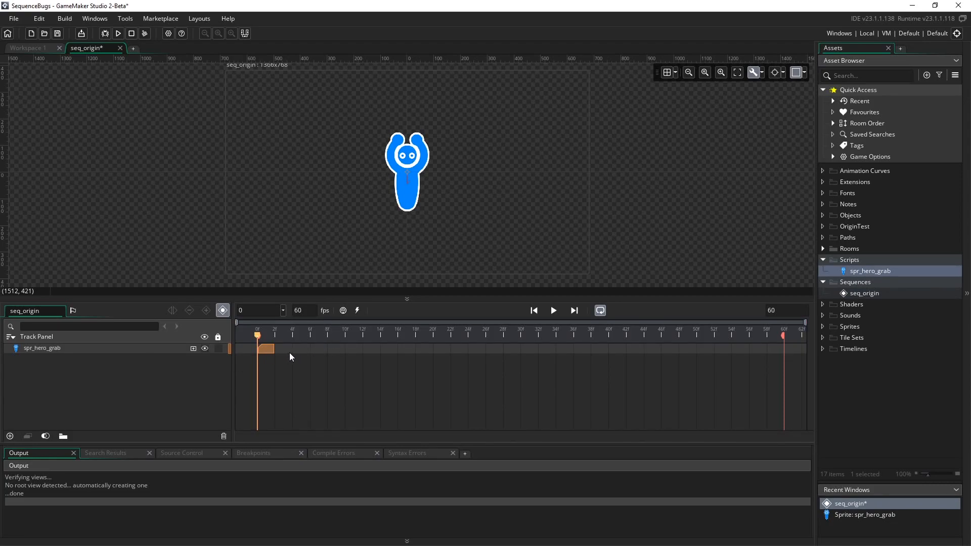
{"action": "left_click_drag", "start_coordinate": [269, 349], "coordinate": [323, 349]}
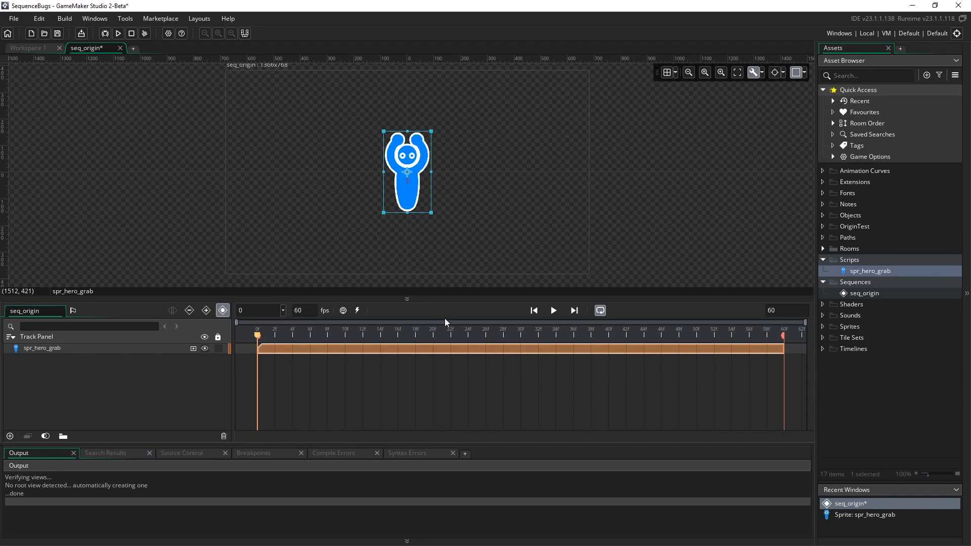
{"action": "left_click", "coordinate": [309, 335]}
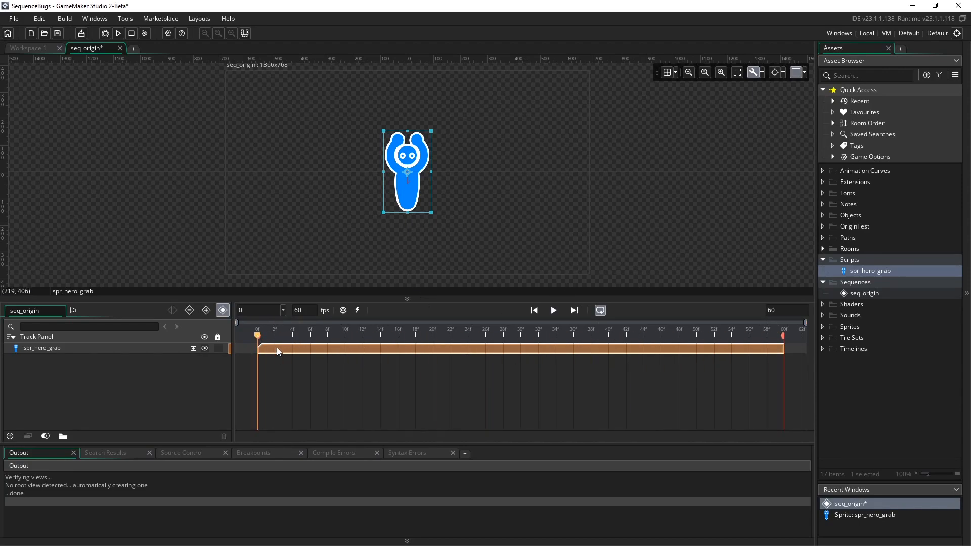
{"action": "mouse_move", "coordinate": [618, 329]}
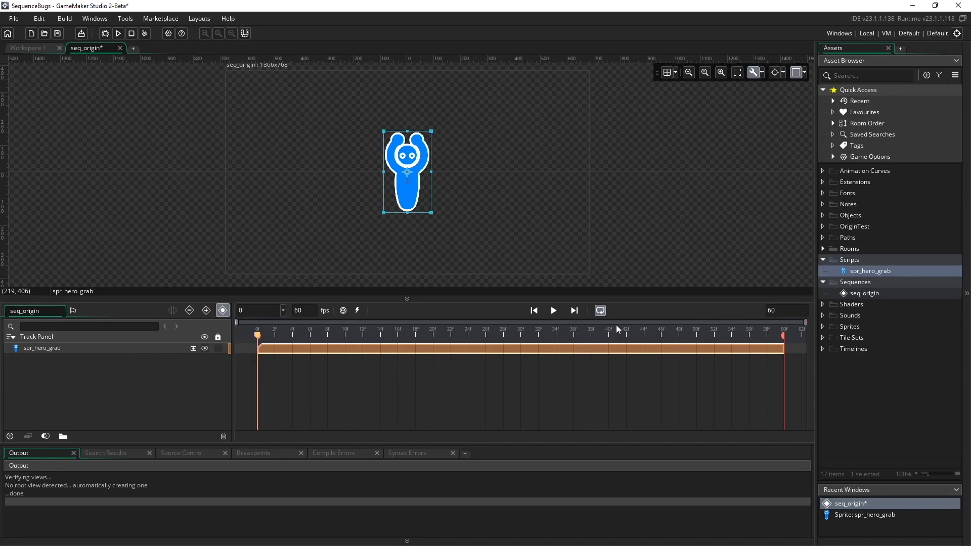
{"action": "mouse_move", "coordinate": [79, 401]}
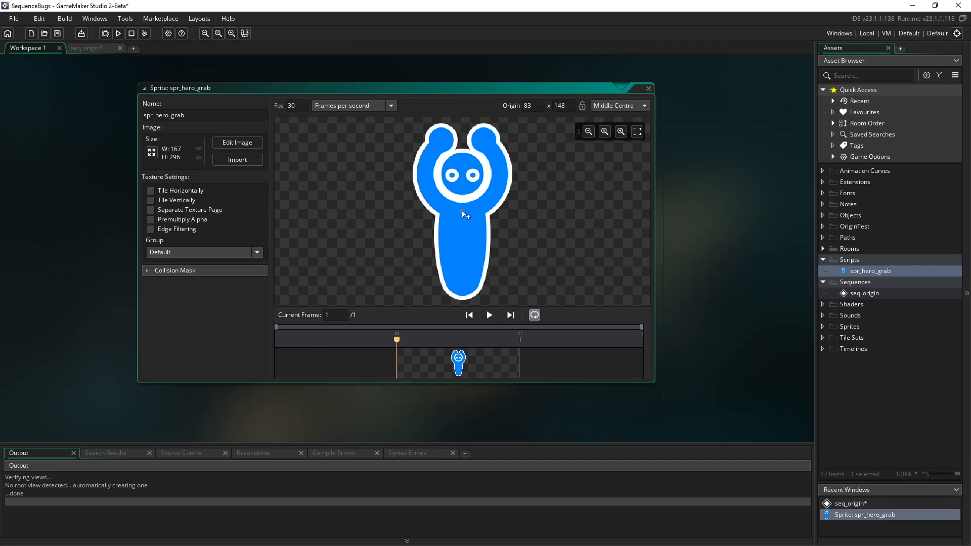
{"action": "mouse_move", "coordinate": [457, 213]}
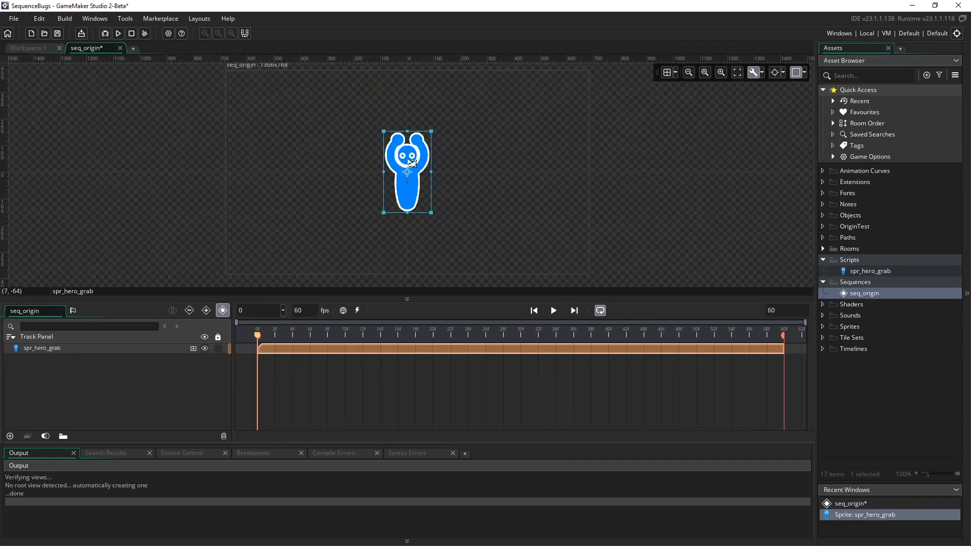
{"action": "mouse_move", "coordinate": [370, 218]}
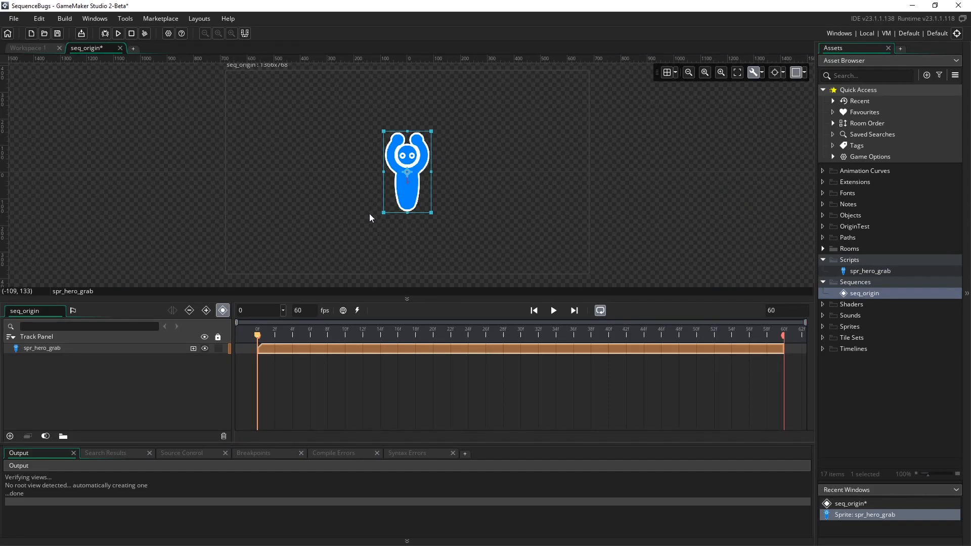
{"action": "mouse_move", "coordinate": [263, 327]}
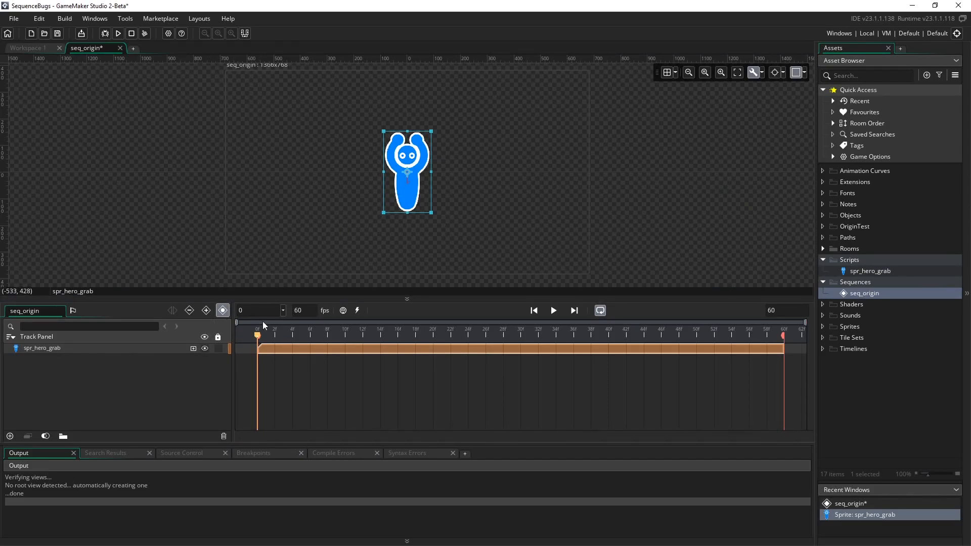
{"action": "mouse_move", "coordinate": [357, 206]}
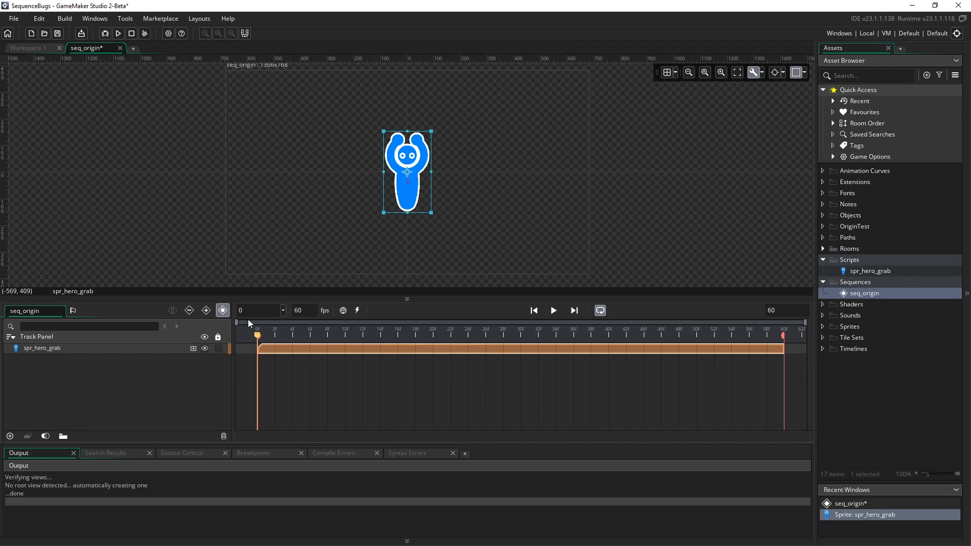
{"action": "mouse_move", "coordinate": [193, 348]}
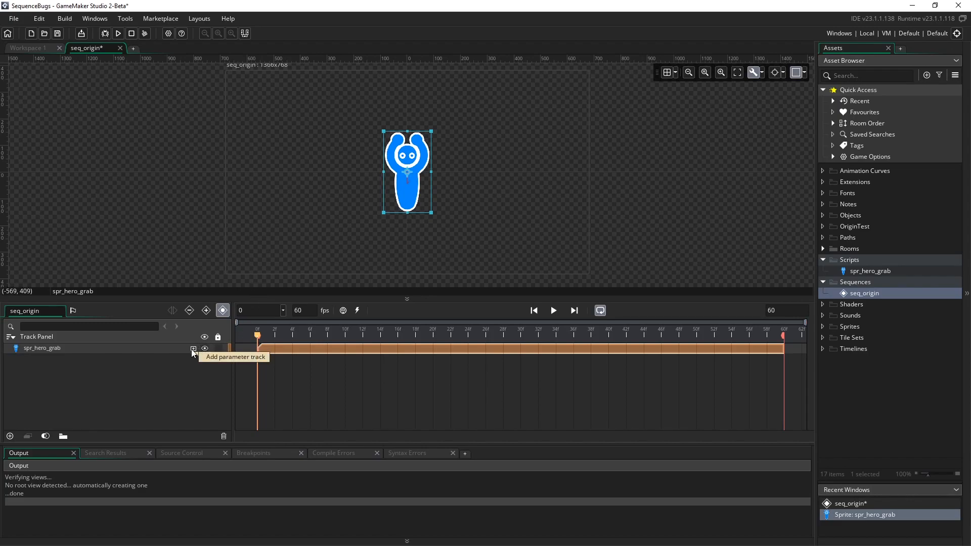
Add a Rotation track to spr_hero_grab keyed at frame 0 and frame 59
{"action": "left_click", "coordinate": [192, 348]}
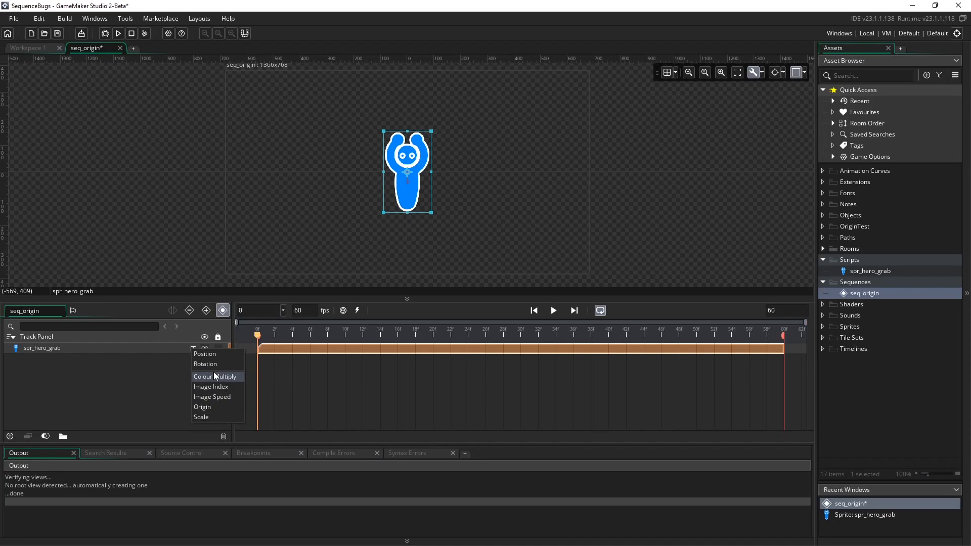
{"action": "left_click", "coordinate": [206, 363]}
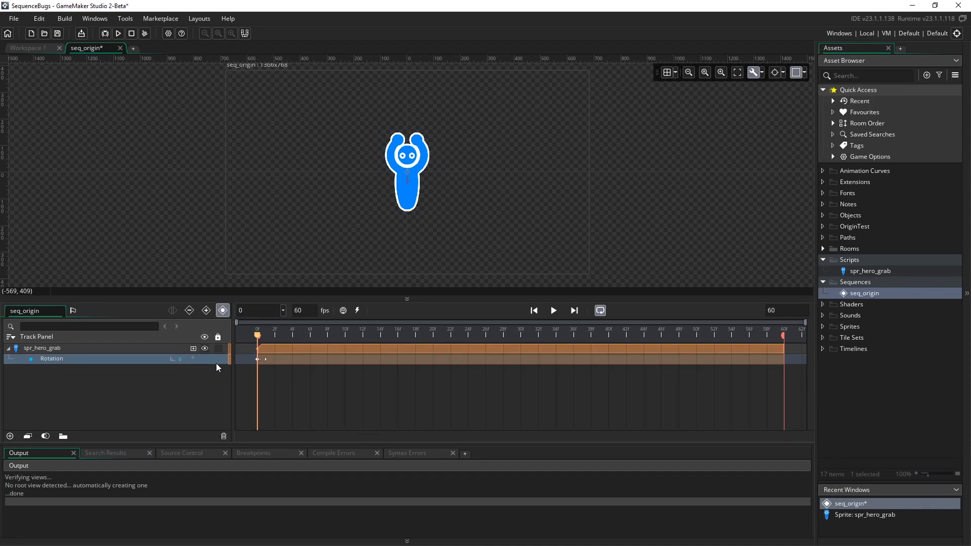
{"action": "left_click", "coordinate": [783, 335]}
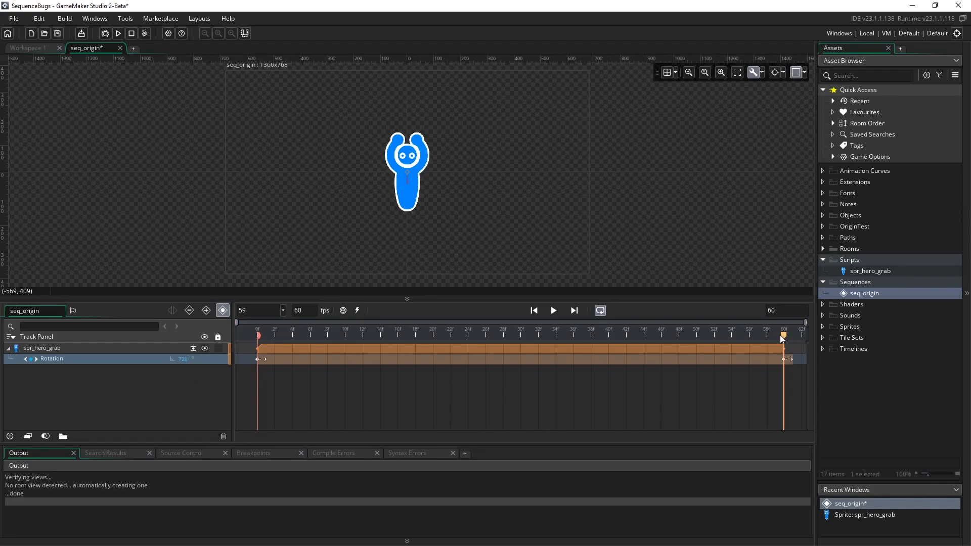
{"action": "left_click", "coordinate": [344, 335]}
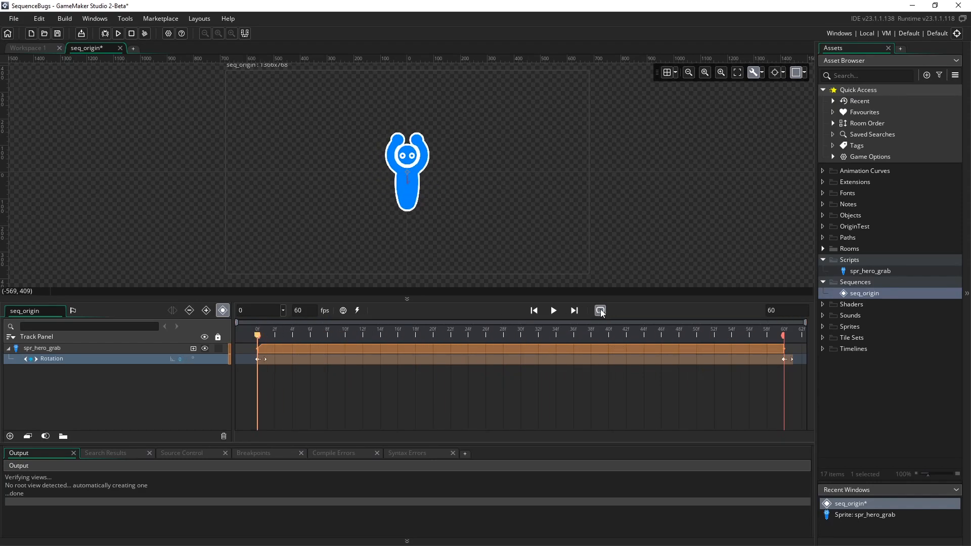
{"action": "left_click", "coordinate": [554, 311]}
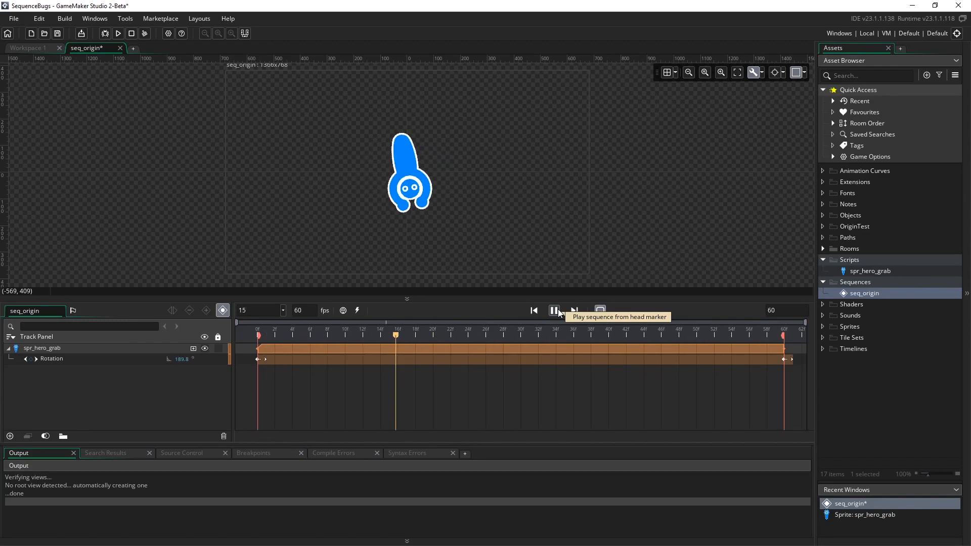
{"action": "left_click", "coordinate": [554, 311]}
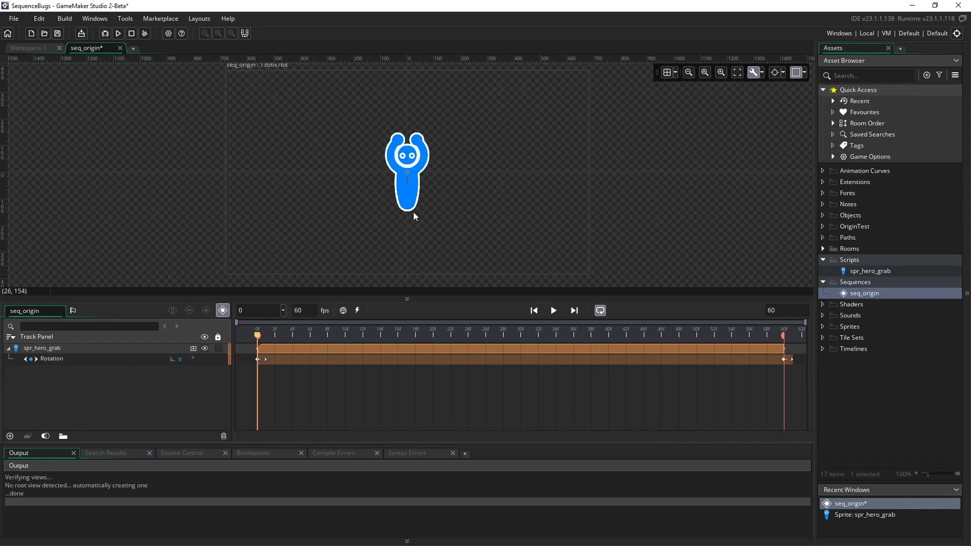
{"action": "mouse_move", "coordinate": [252, 192]}
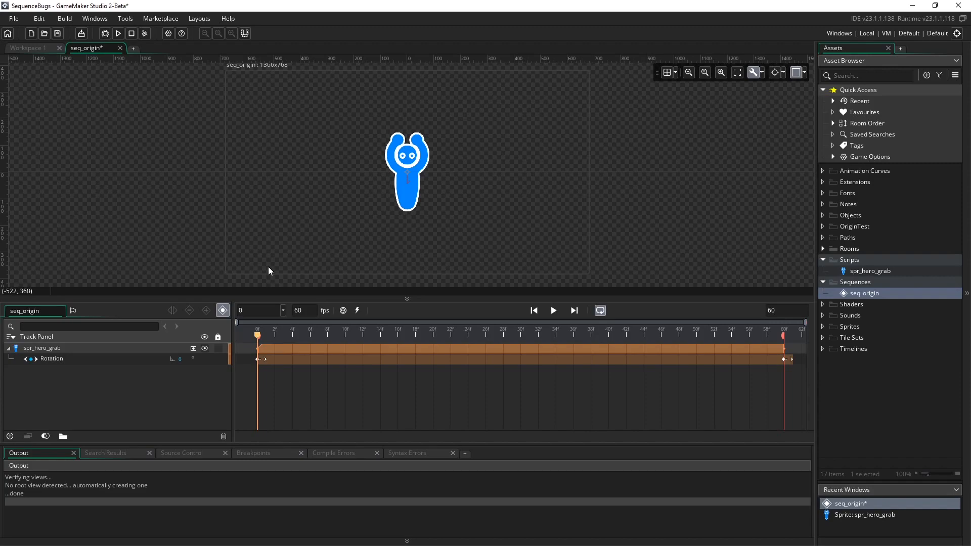
{"action": "mouse_move", "coordinate": [467, 175]}
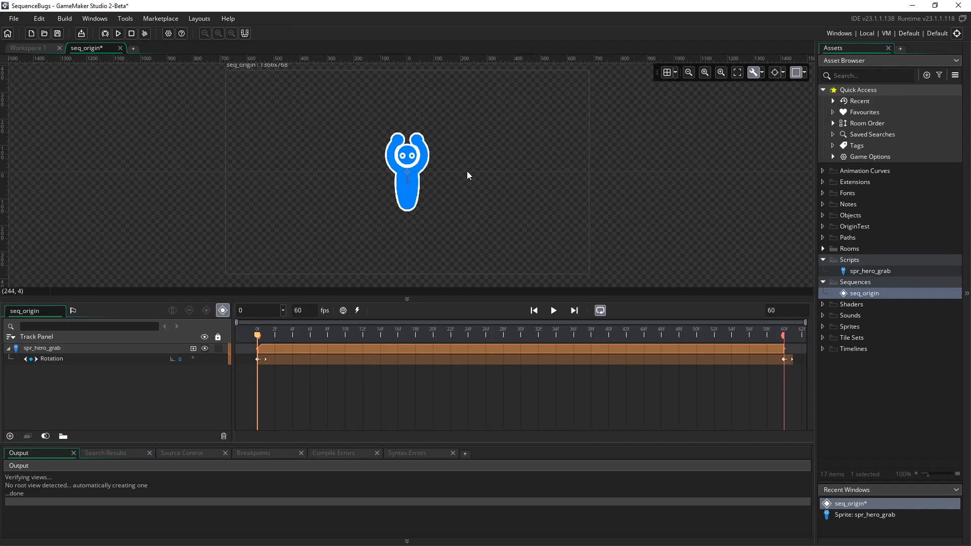
Select the hero sprite on the canvas and switch the transform gizmo to origin mode
{"action": "left_click", "coordinate": [406, 172]}
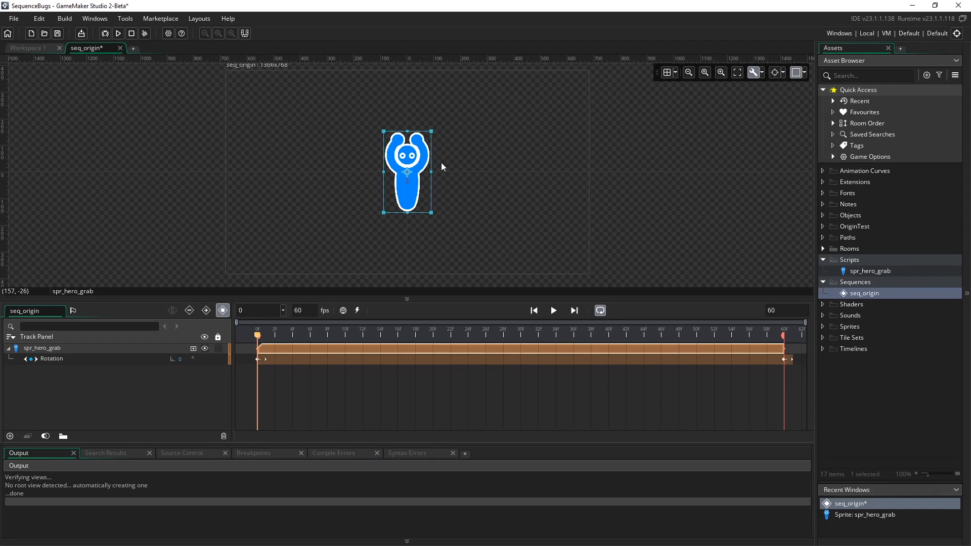
{"action": "mouse_move", "coordinate": [755, 90]}
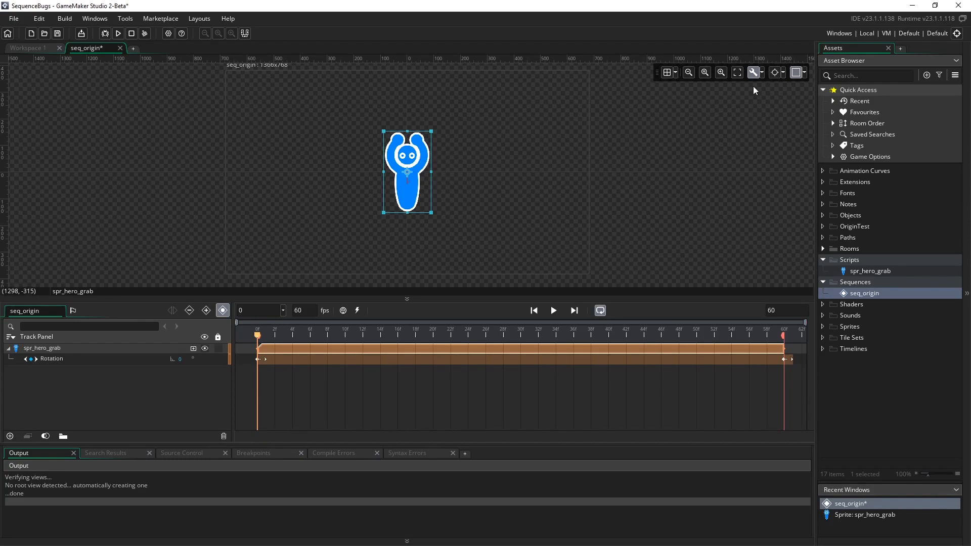
{"action": "mouse_move", "coordinate": [753, 73]}
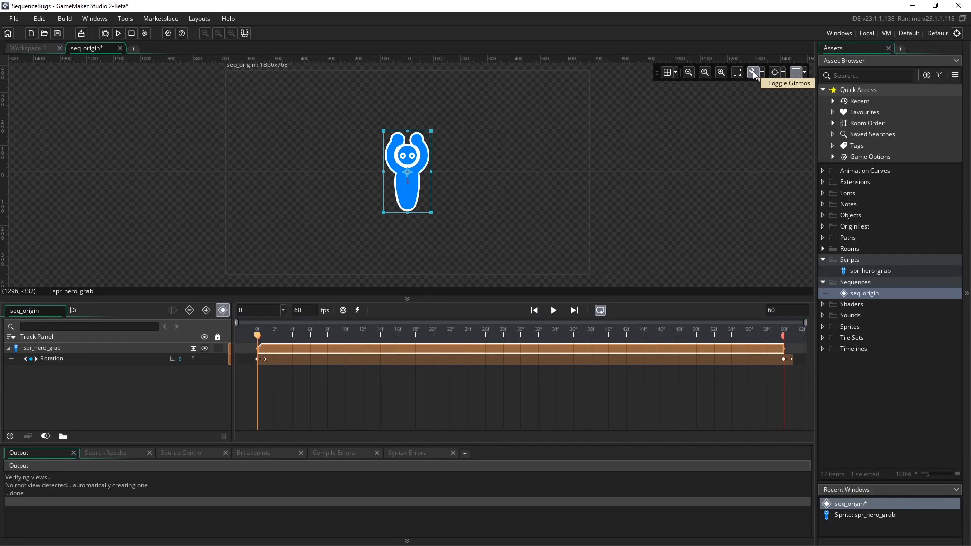
{"action": "mouse_move", "coordinate": [774, 71]}
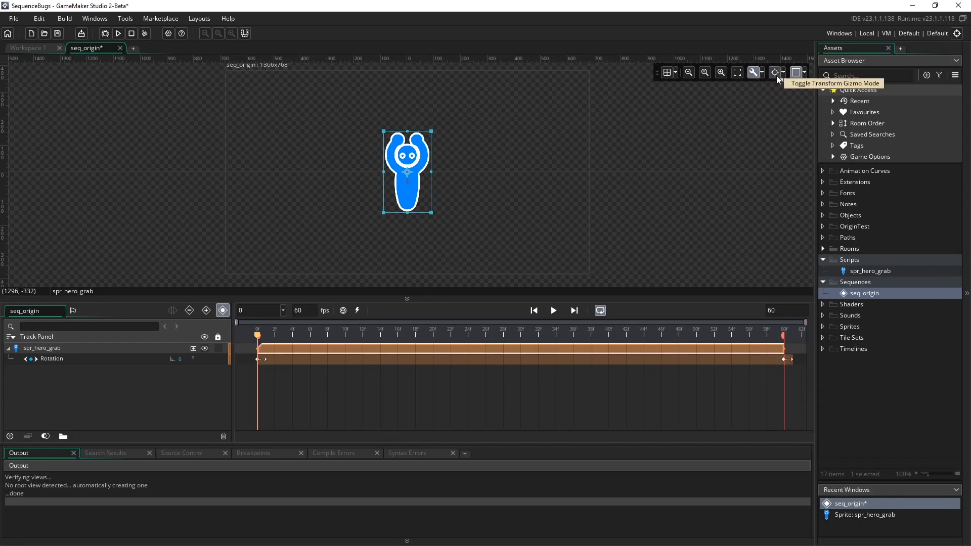
{"action": "left_click", "coordinate": [777, 71]}
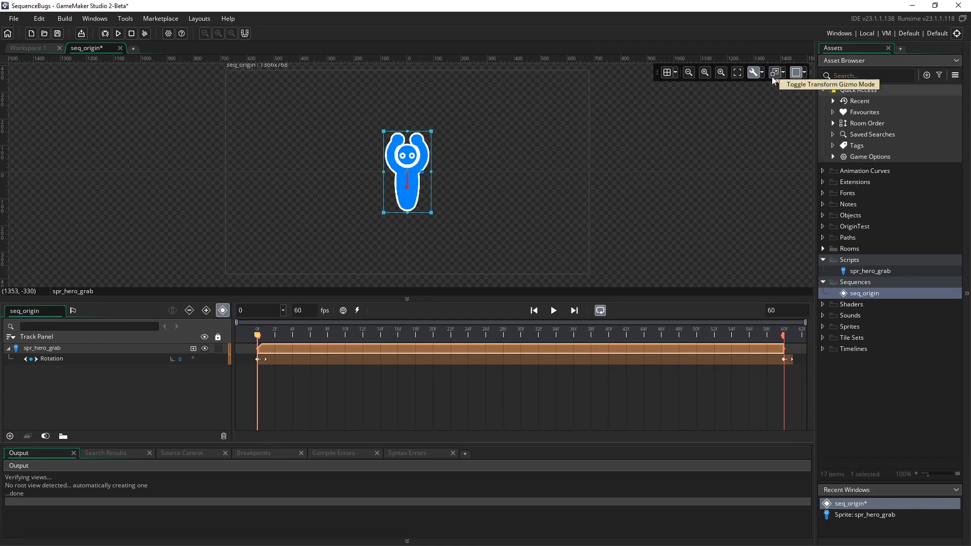
{"action": "left_click", "coordinate": [774, 73]}
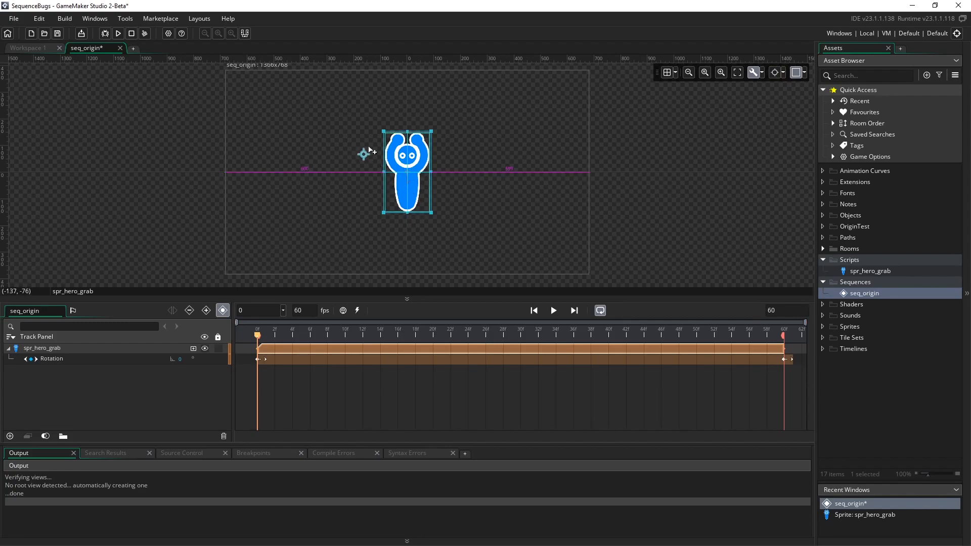
Nudge the sprite's origin toward its hands and play the sequence to preview the spin
{"action": "left_click_drag", "start_coordinate": [364, 153], "coordinate": [400, 154]}
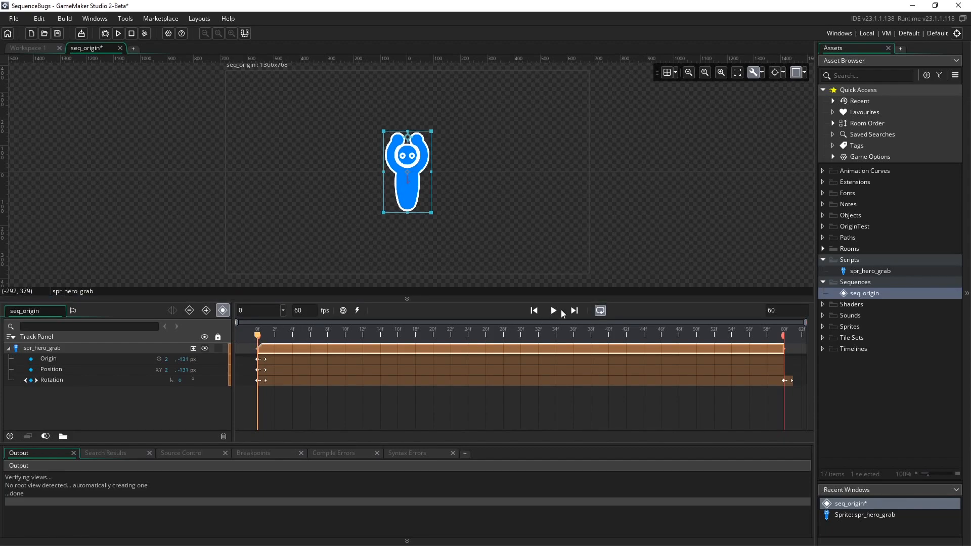
{"action": "left_click", "coordinate": [553, 310]}
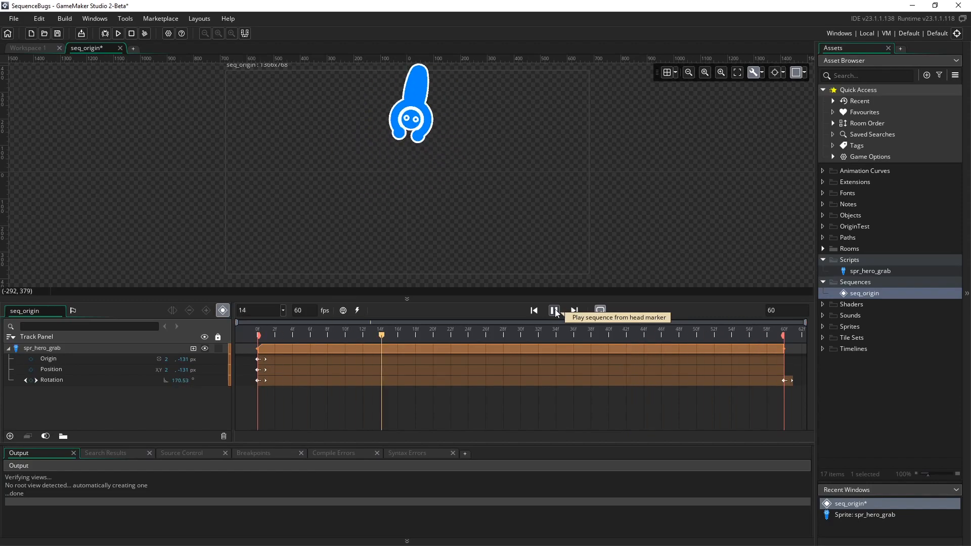
{"action": "left_click", "coordinate": [553, 310]}
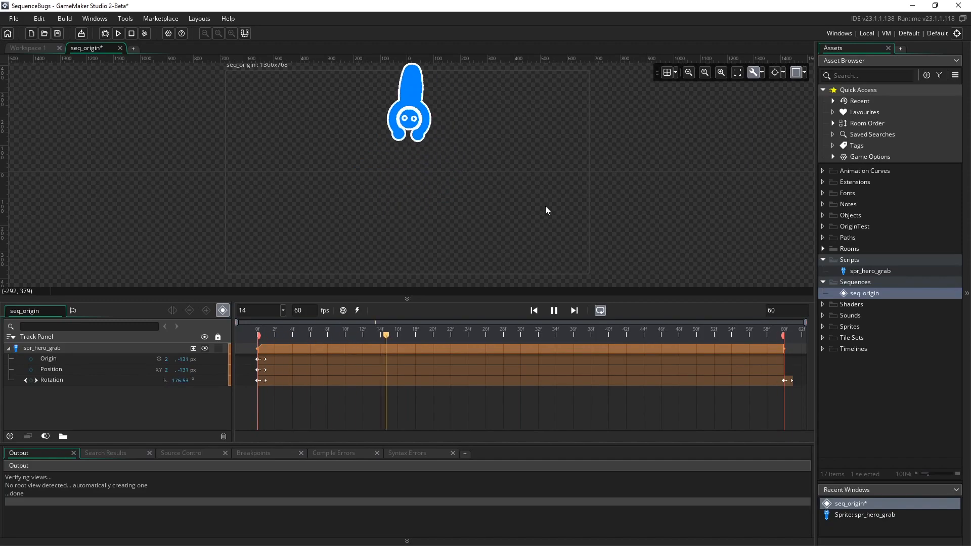
Stop at frame 0 and drag spr_hero_grab's origin down to its feet
{"action": "left_click", "coordinate": [554, 311]}
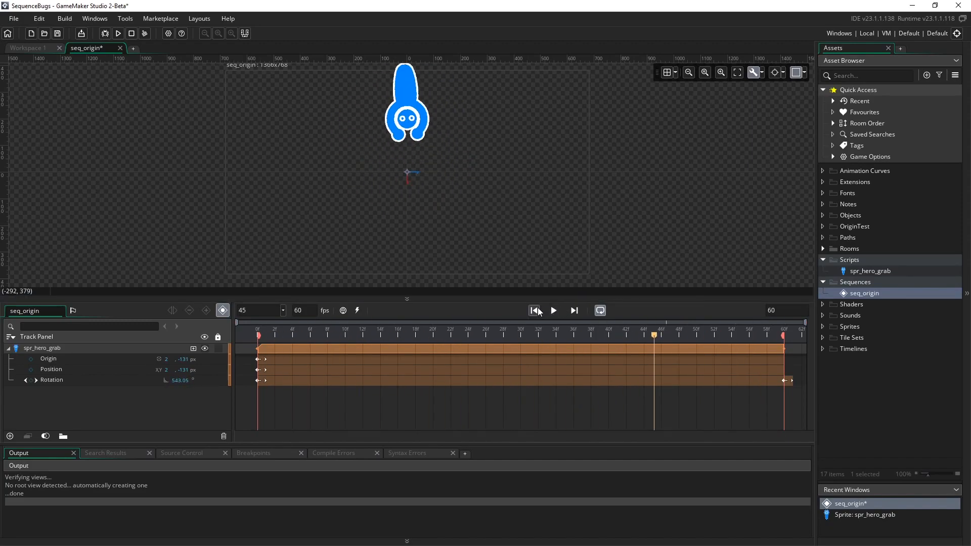
{"action": "left_click", "coordinate": [533, 311]}
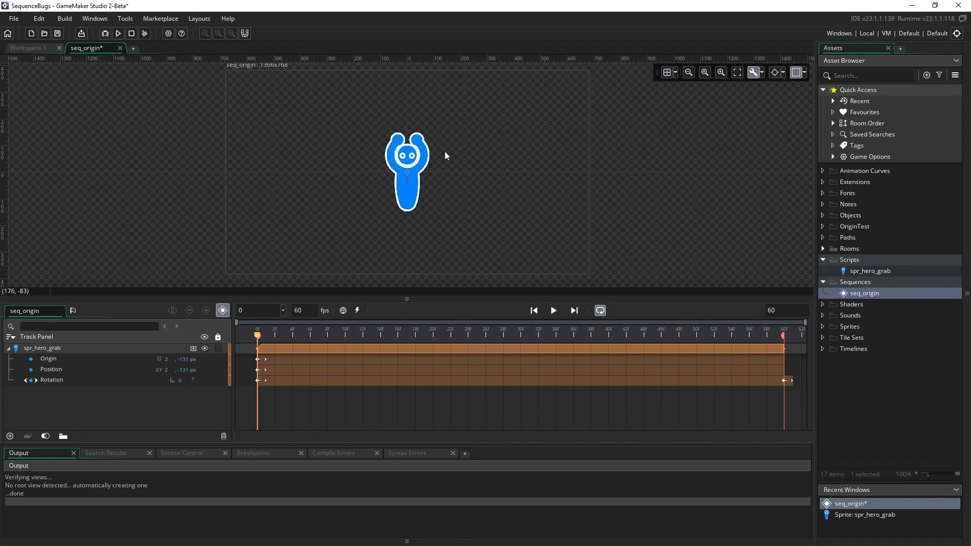
{"action": "left_click", "coordinate": [408, 143]}
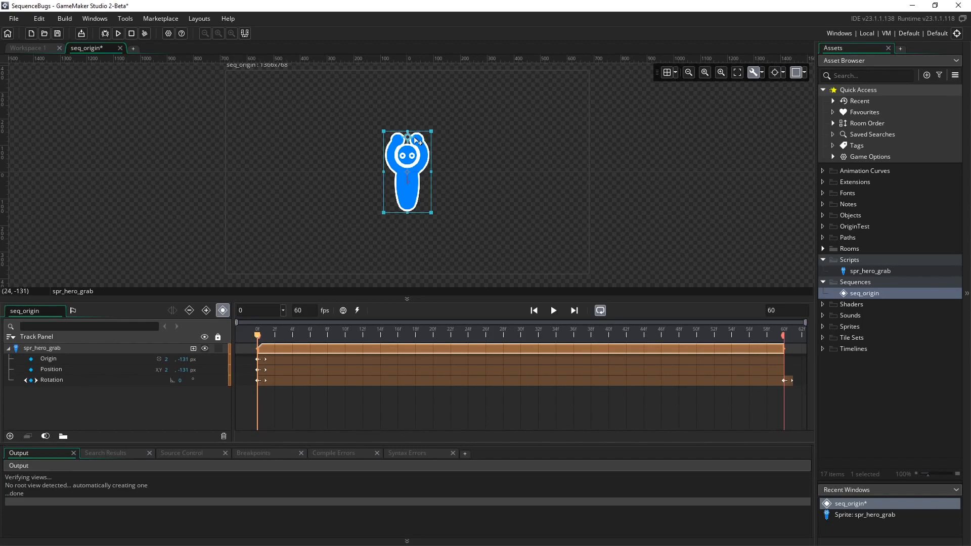
{"action": "left_click_drag", "start_coordinate": [407, 137], "coordinate": [410, 209]}
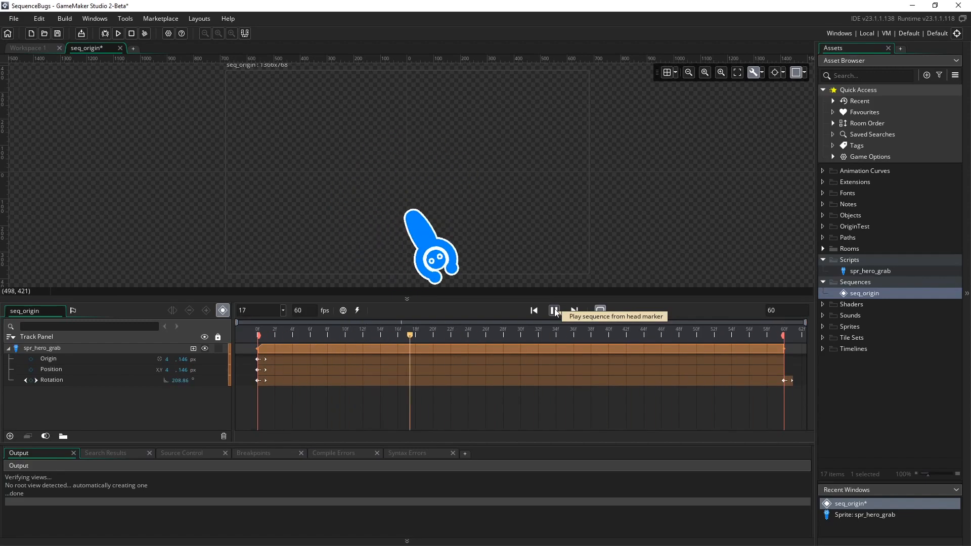
Replay the sequence several times to watch the spin around the feet
{"action": "left_click", "coordinate": [553, 311]}
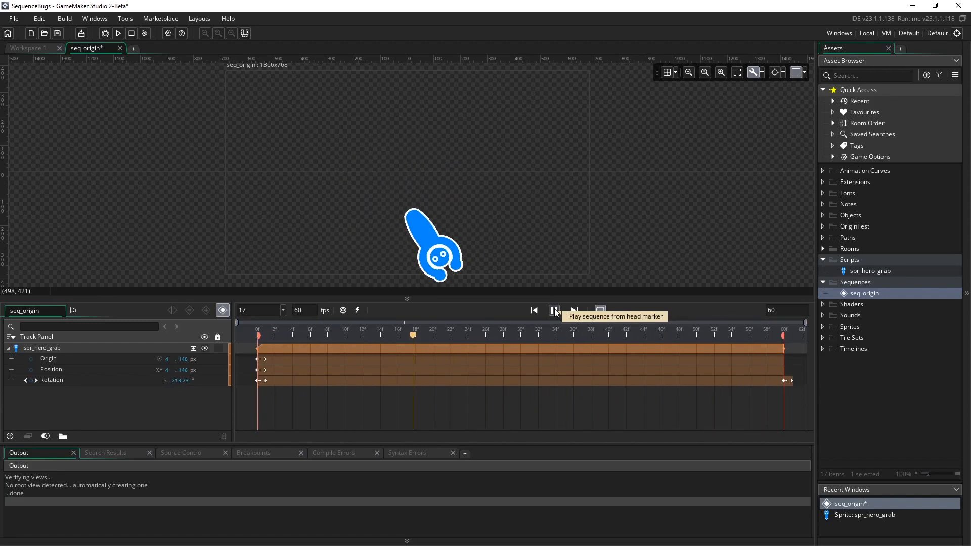
{"action": "left_click", "coordinate": [554, 311]}
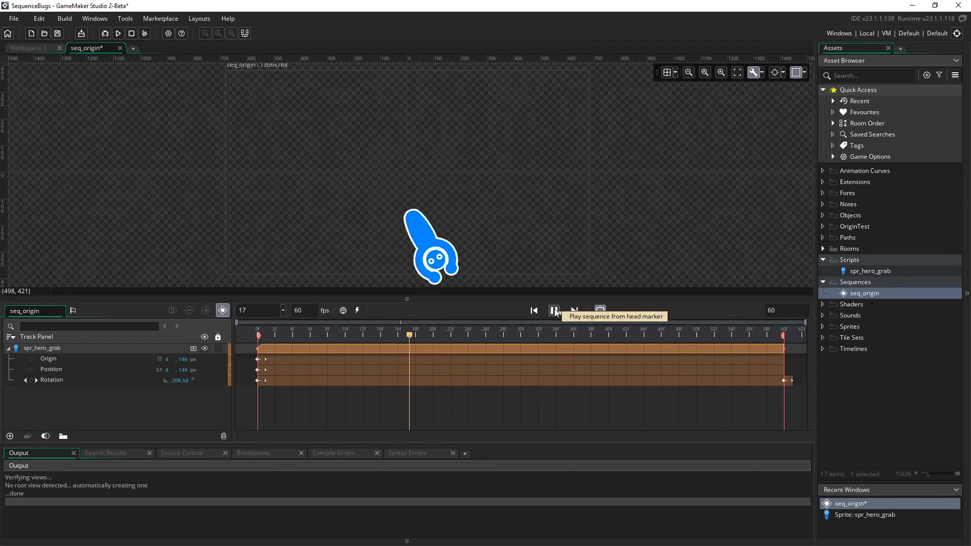
{"action": "left_click", "coordinate": [553, 311]}
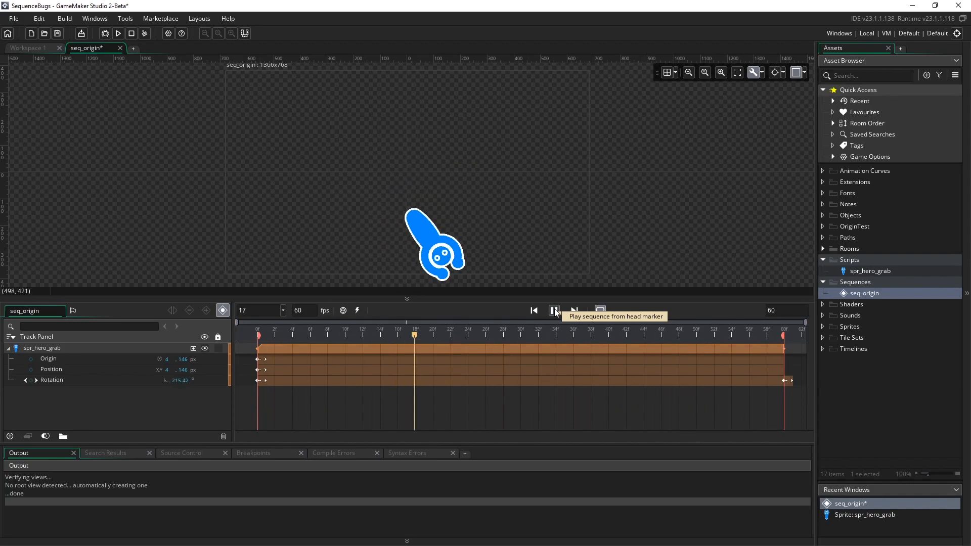
{"action": "left_click", "coordinate": [553, 311]}
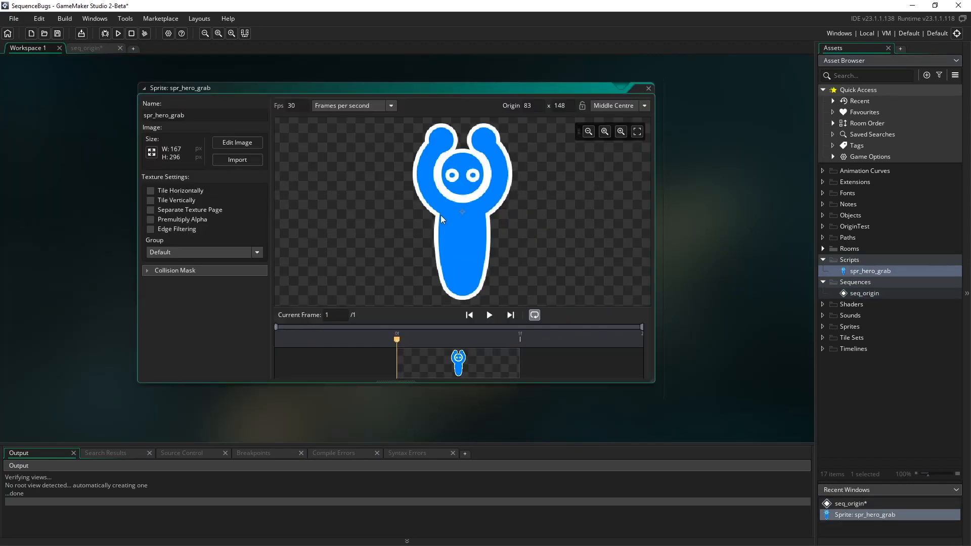
{"action": "mouse_move", "coordinate": [458, 200]}
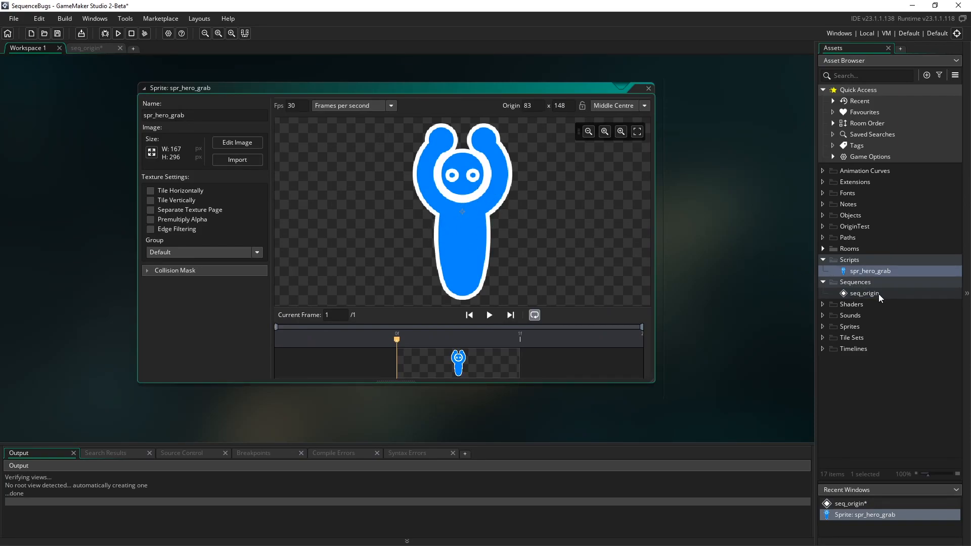
Return to seq_origin, scrub to frame 53 and back to 0, and select the sprite
{"action": "left_click", "coordinate": [90, 47]}
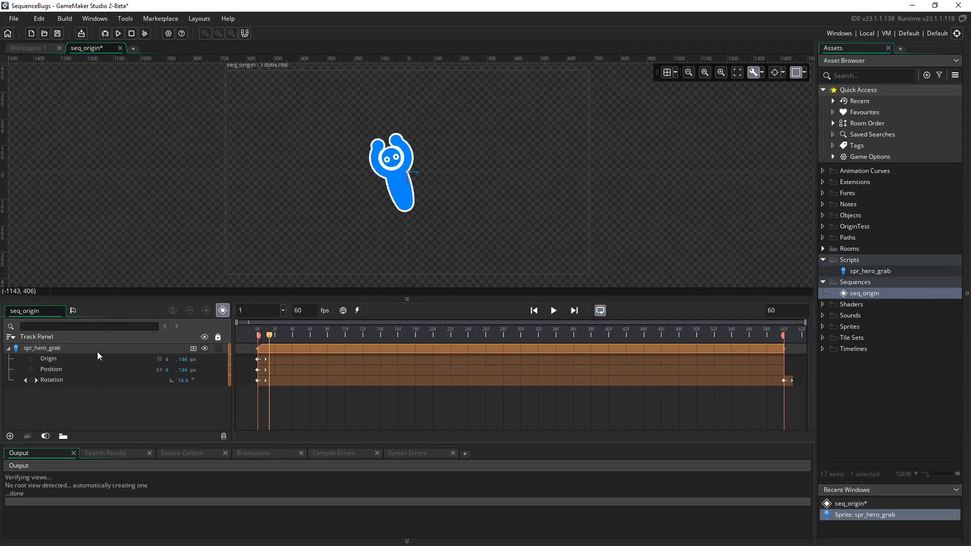
{"action": "mouse_move", "coordinate": [602, 341]}
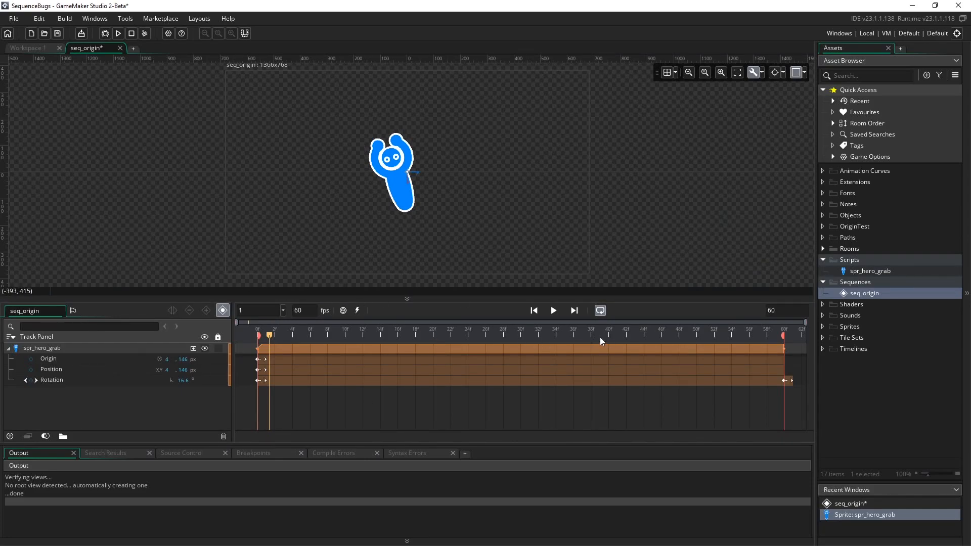
{"action": "left_click", "coordinate": [256, 334]}
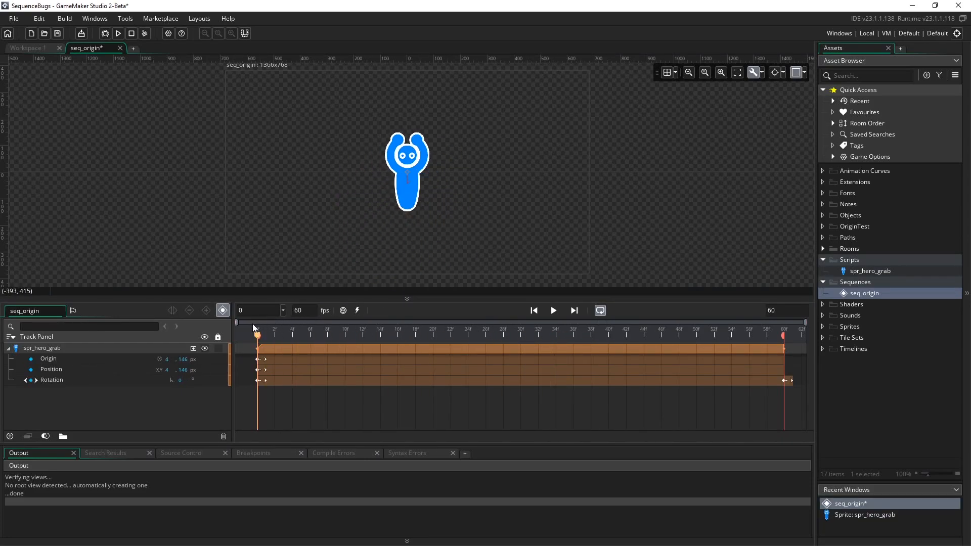
{"action": "left_click", "coordinate": [724, 334]}
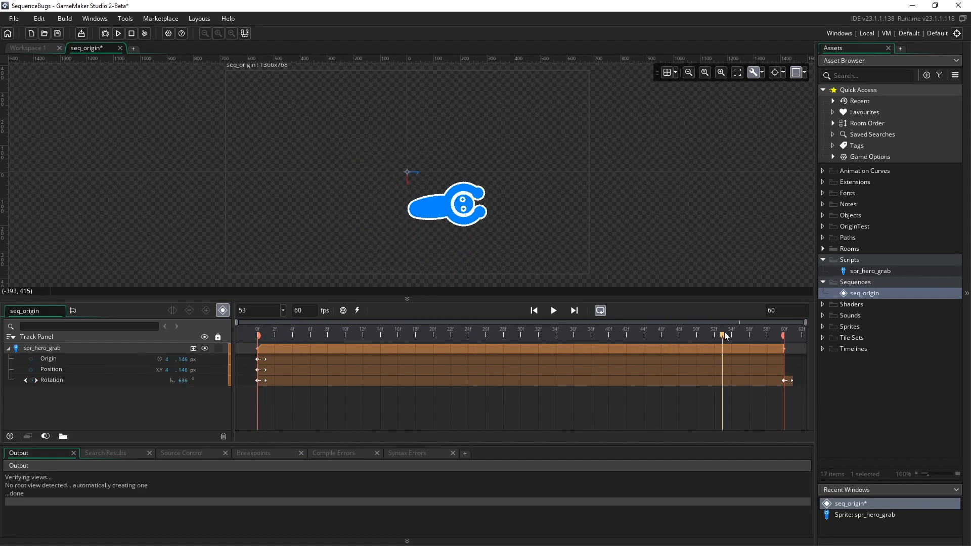
{"action": "left_click", "coordinate": [484, 335]}
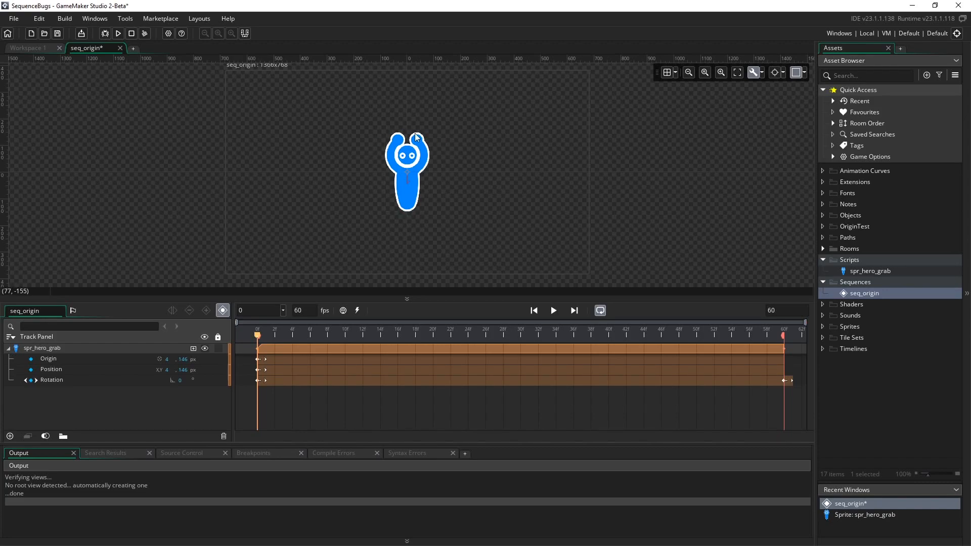
{"action": "mouse_move", "coordinate": [406, 212]}
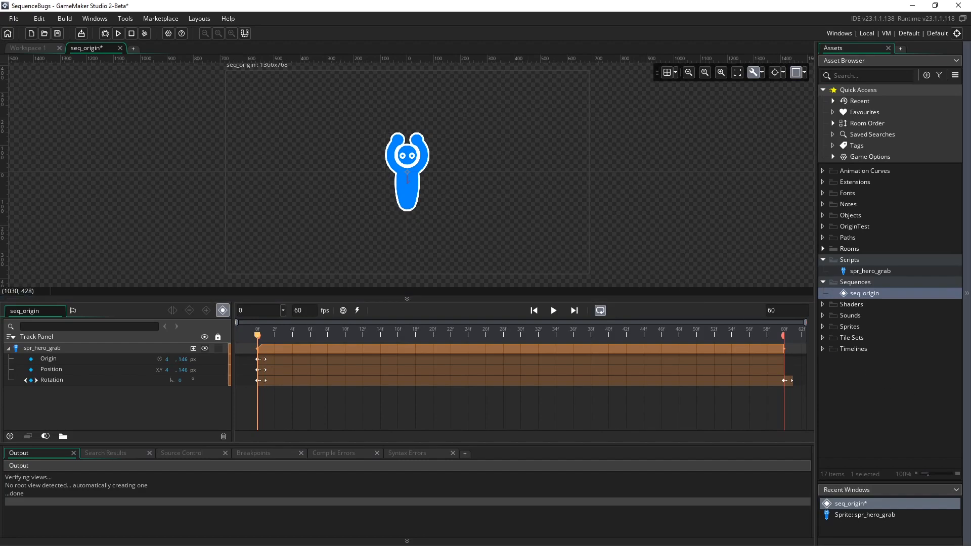
{"action": "left_click", "coordinate": [408, 172]}
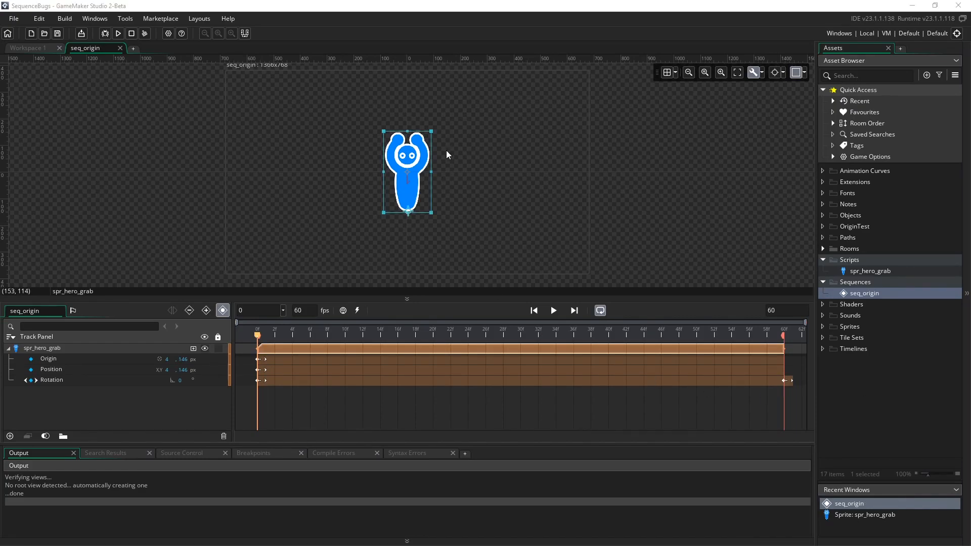
{"action": "mouse_move", "coordinate": [305, 153]}
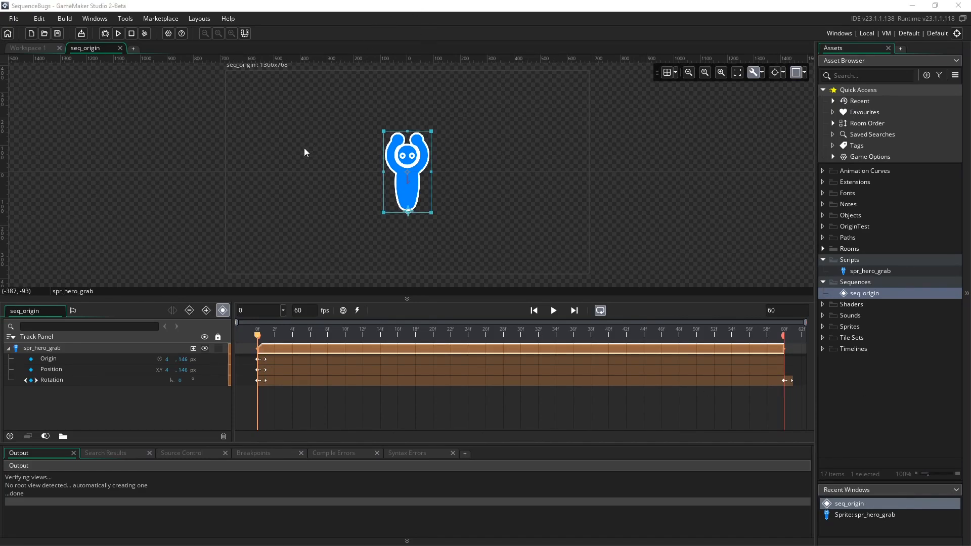
{"action": "mouse_move", "coordinate": [409, 213]}
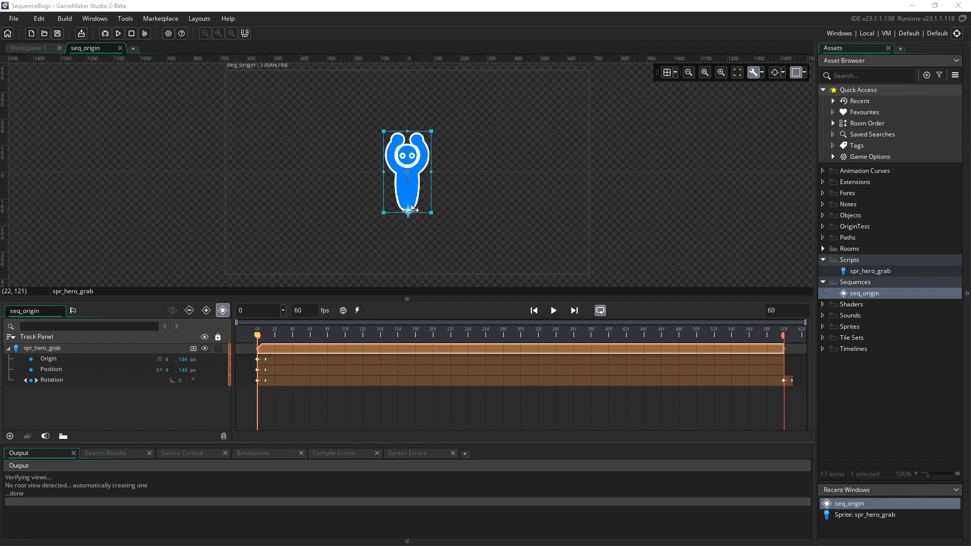
Drag spr_hero_grab's origin up from its feet toward its hands on frame 0
{"action": "left_click_drag", "start_coordinate": [407, 208], "coordinate": [408, 155]}
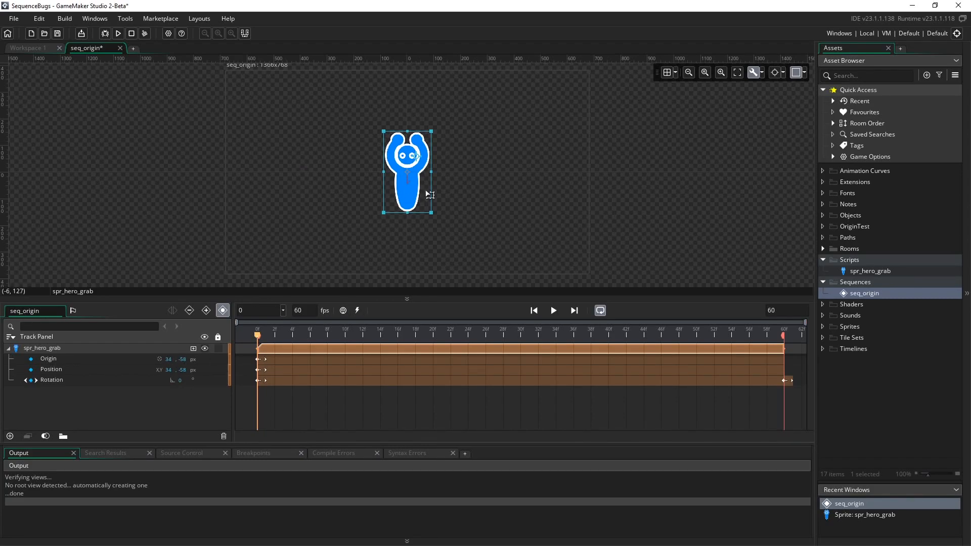
{"action": "mouse_move", "coordinate": [304, 249]}
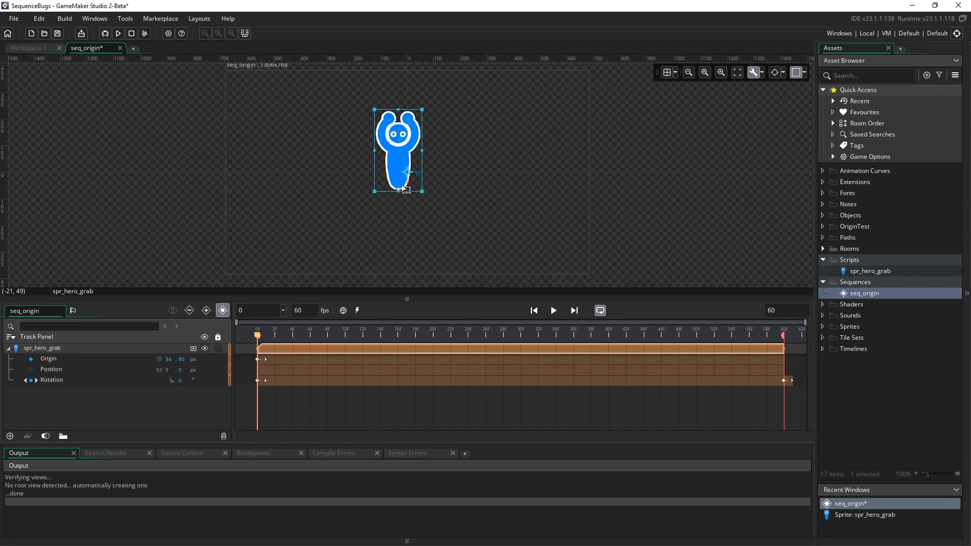
{"action": "mouse_move", "coordinate": [353, 128]}
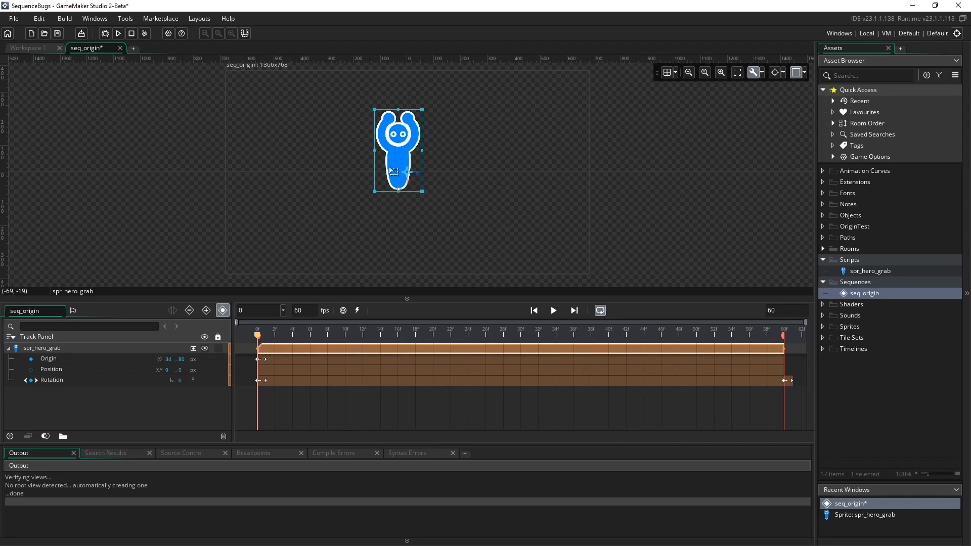
{"action": "left_click_drag", "start_coordinate": [394, 172], "coordinate": [382, 177]}
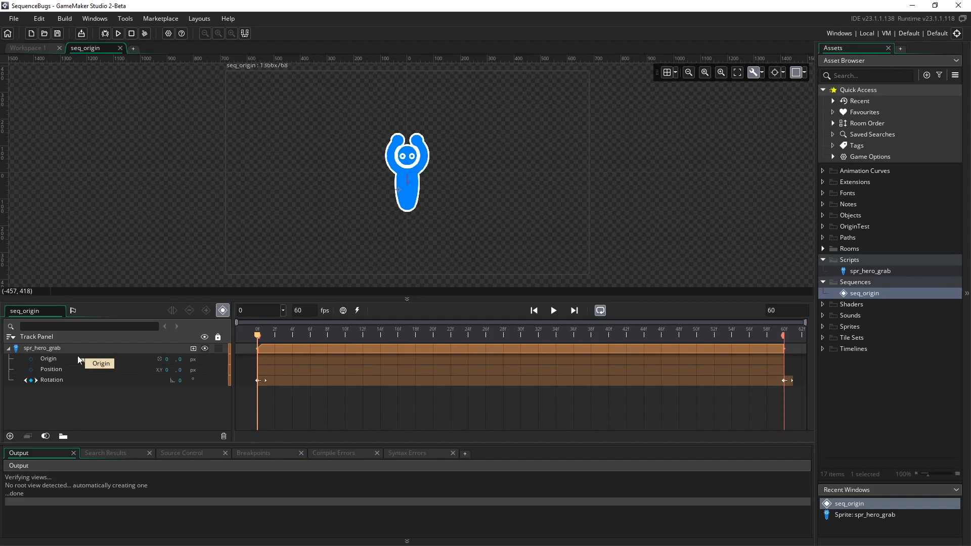
{"action": "mouse_move", "coordinate": [85, 365]}
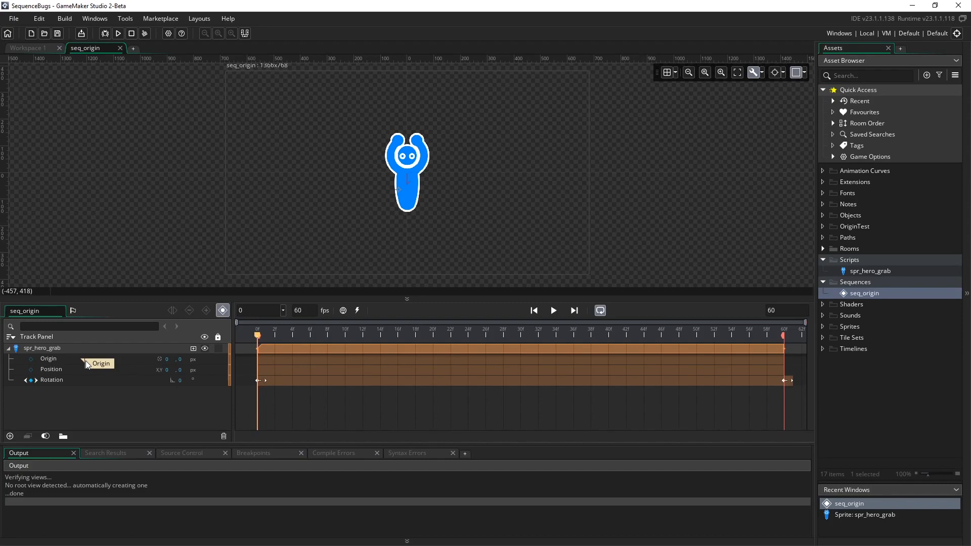
{"action": "mouse_move", "coordinate": [431, 172]}
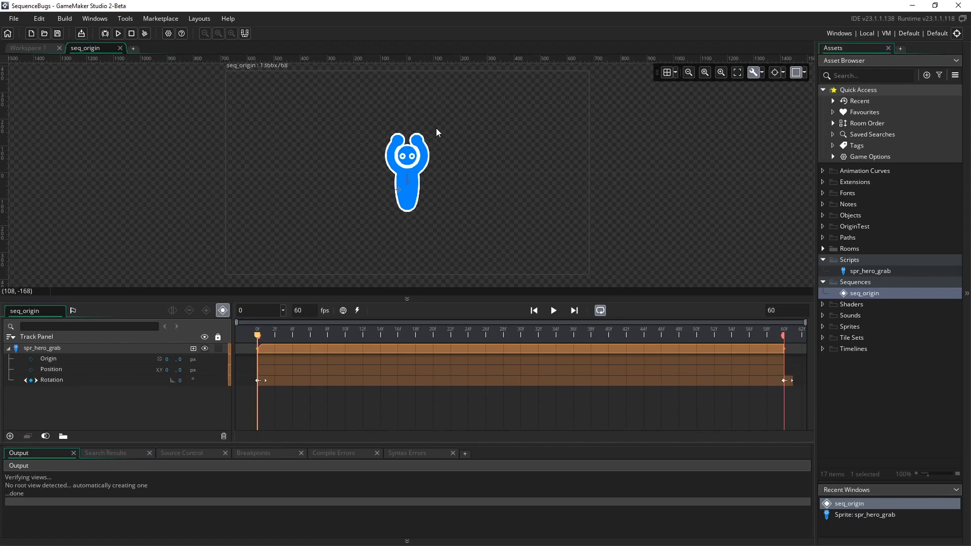
{"action": "mouse_move", "coordinate": [434, 143]}
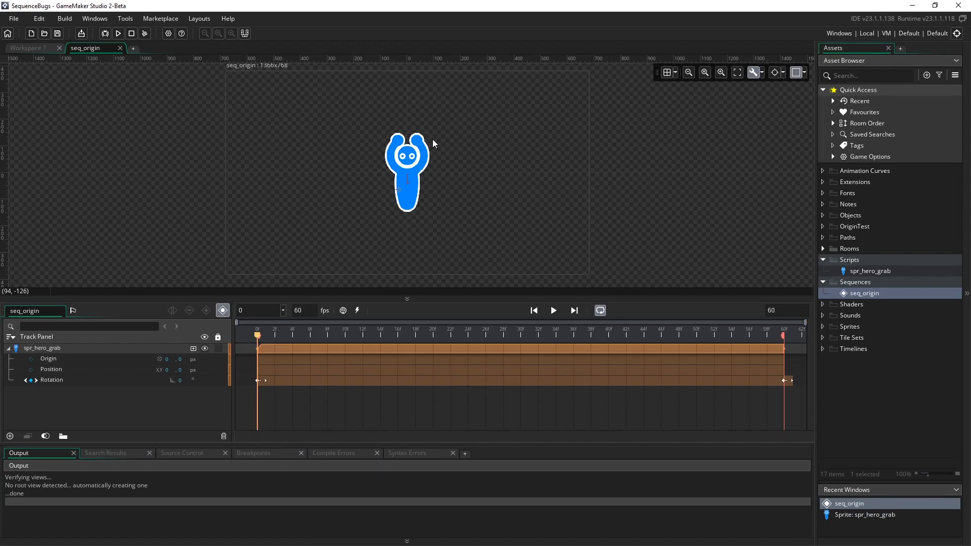
{"action": "mouse_move", "coordinate": [383, 346]}
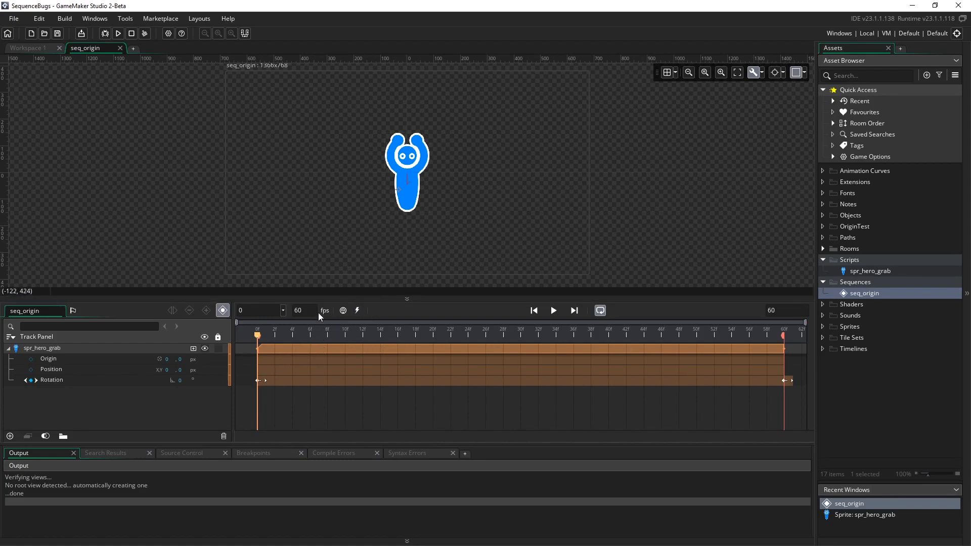
{"action": "mouse_move", "coordinate": [735, 102]}
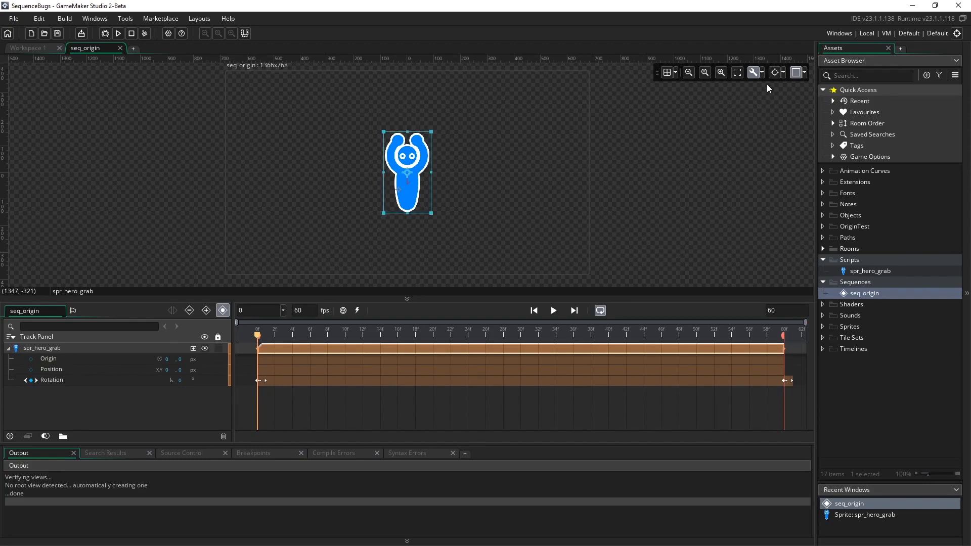
{"action": "mouse_move", "coordinate": [774, 73]}
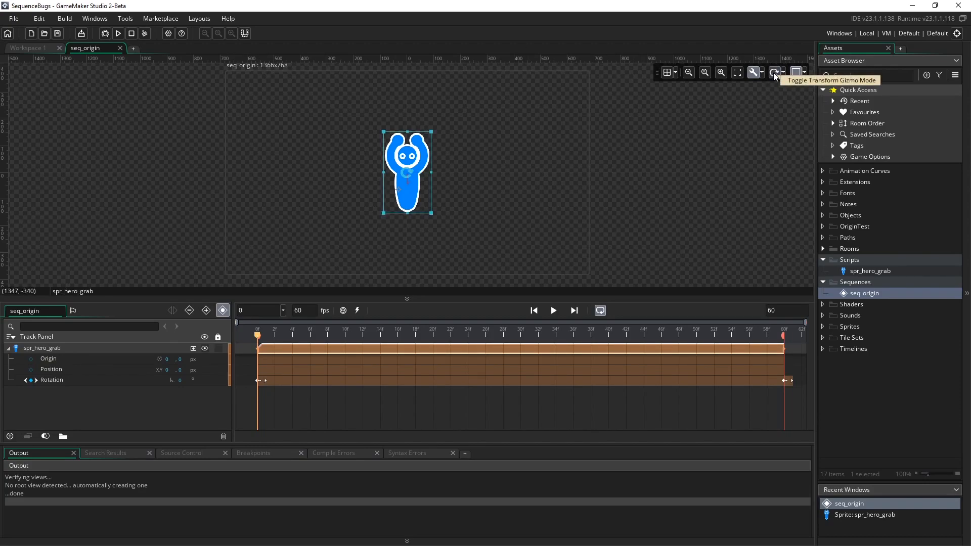
Key the origin at the sprite's feet (-3, 150) on frame 0 and scrub to preview
{"action": "left_click", "coordinate": [774, 72]}
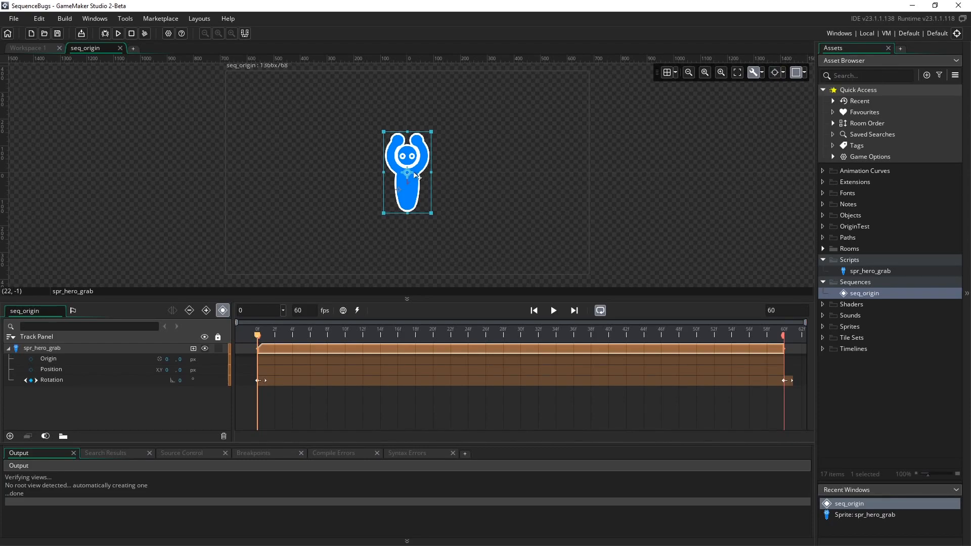
{"action": "left_click_drag", "start_coordinate": [408, 175], "coordinate": [403, 216]}
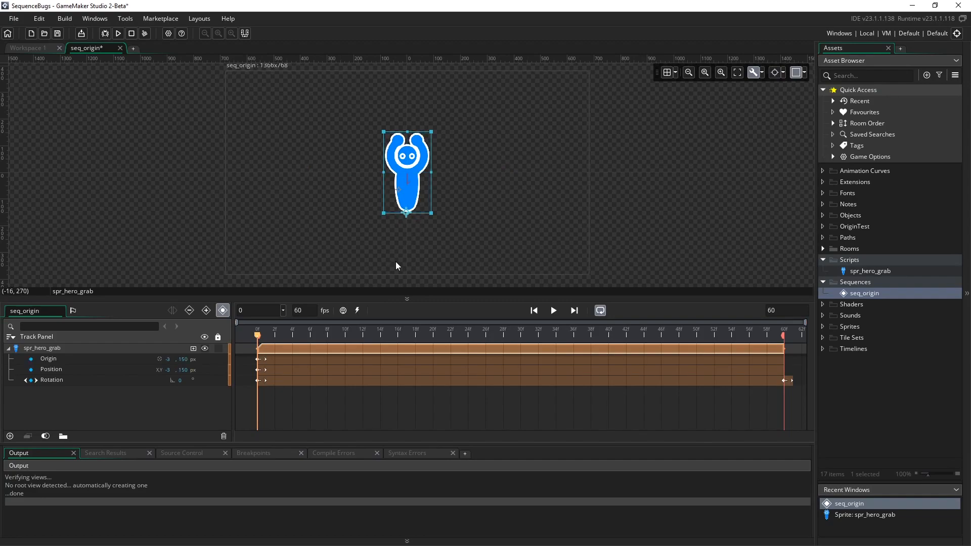
{"action": "mouse_move", "coordinate": [261, 342]}
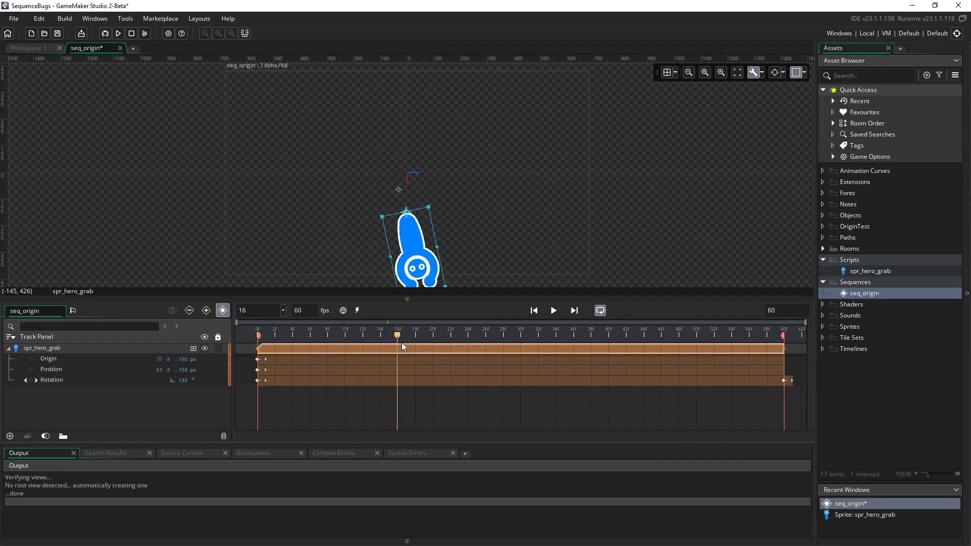
{"action": "left_click_drag", "start_coordinate": [397, 335], "coordinate": [768, 335]}
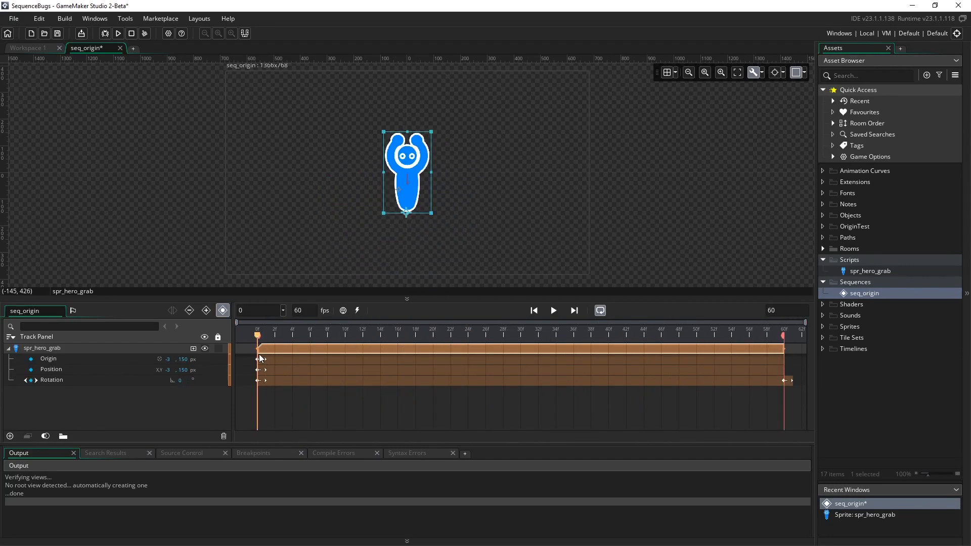
Key Origin and Position at the hands (3, -121) on frame 30 and play the sequence
{"action": "left_click", "coordinate": [522, 335]}
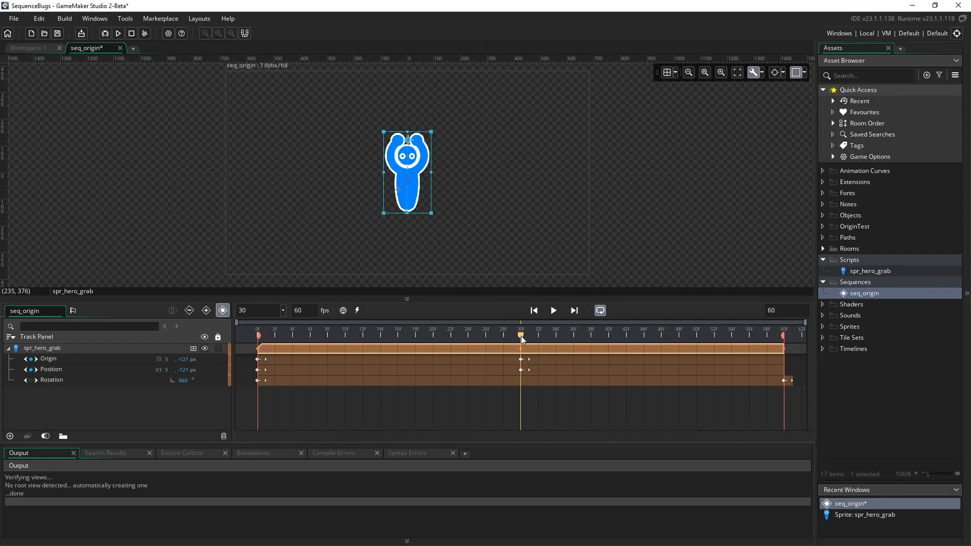
{"action": "left_click", "coordinate": [308, 329]}
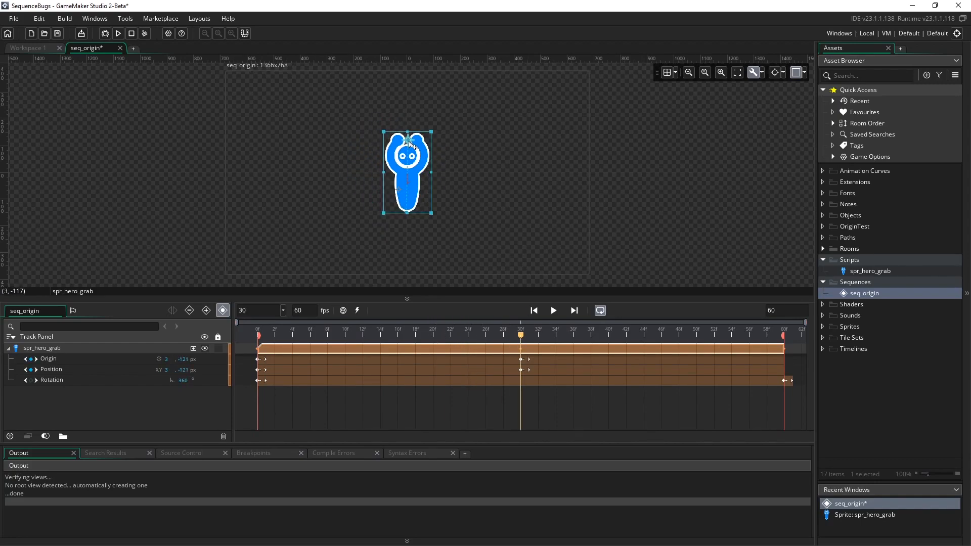
{"action": "left_click", "coordinate": [522, 335]}
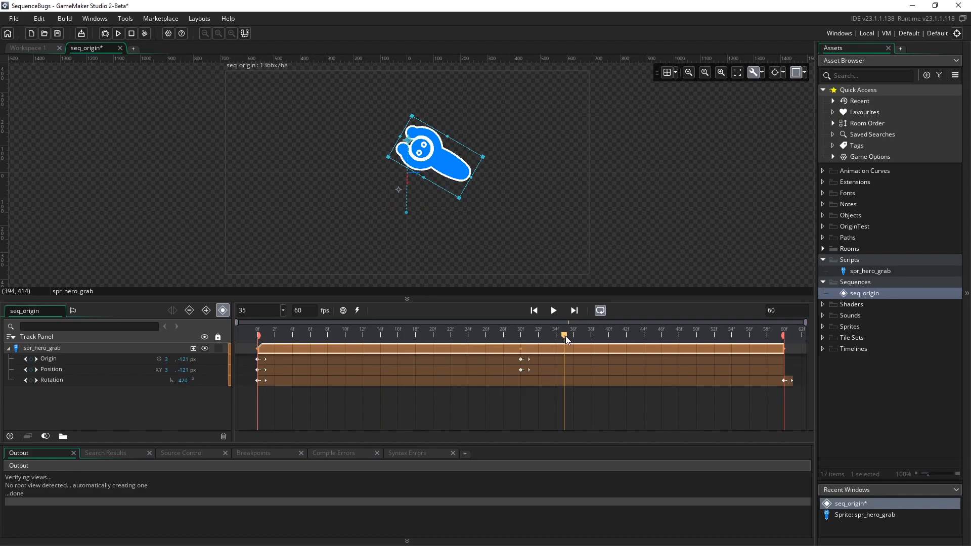
{"action": "left_click", "coordinate": [553, 311]}
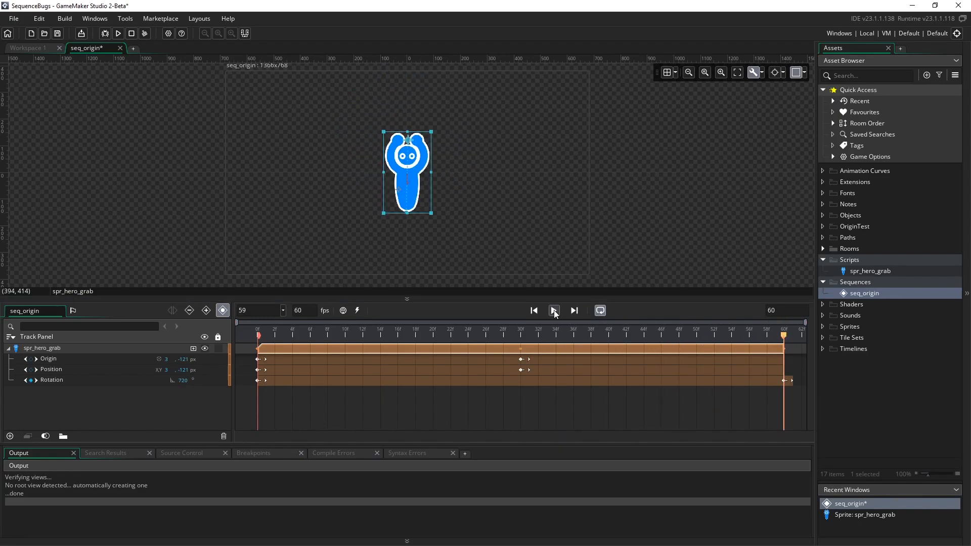
{"action": "left_click", "coordinate": [554, 310]}
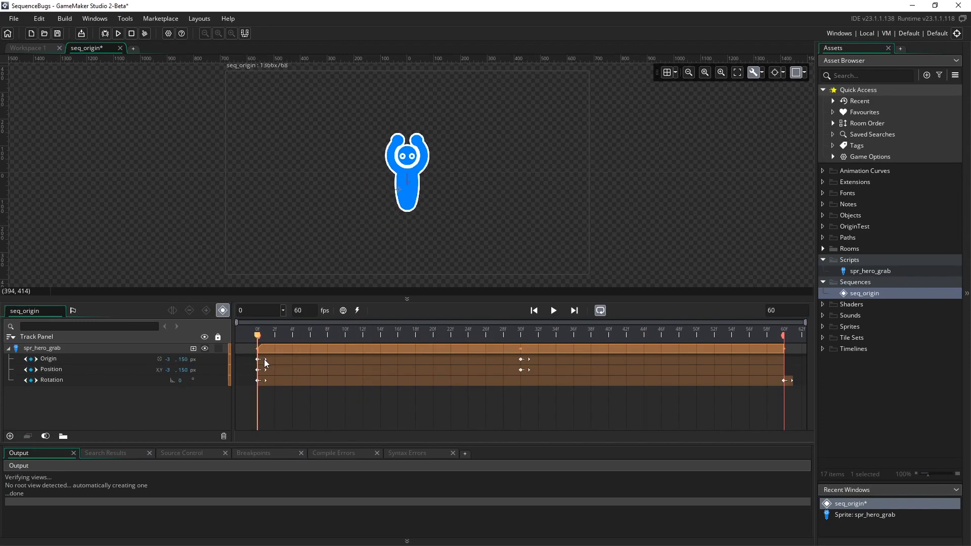
Stretch the frame 0 Origin key to frame 30 and scrub to check the snap
{"action": "right_click", "coordinate": [257, 362]}
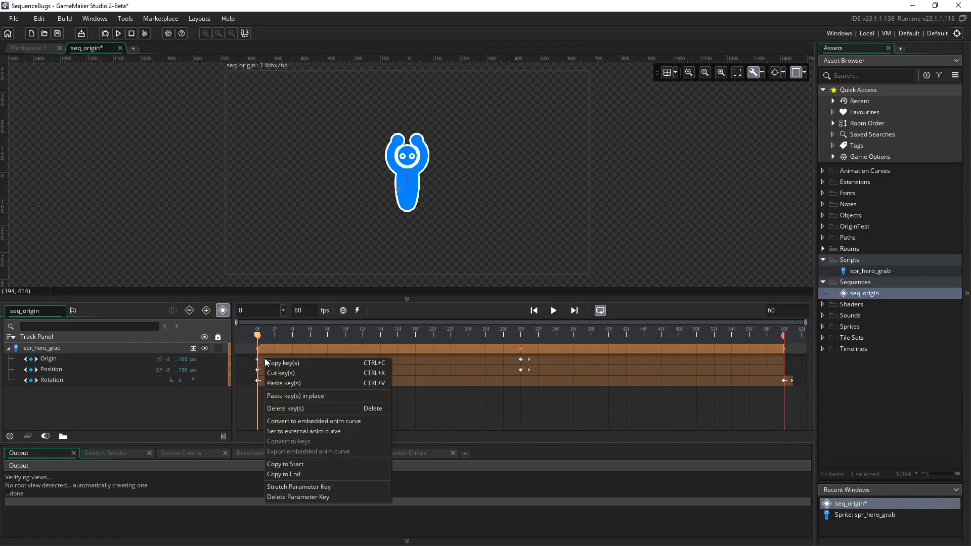
{"action": "mouse_move", "coordinate": [312, 486]}
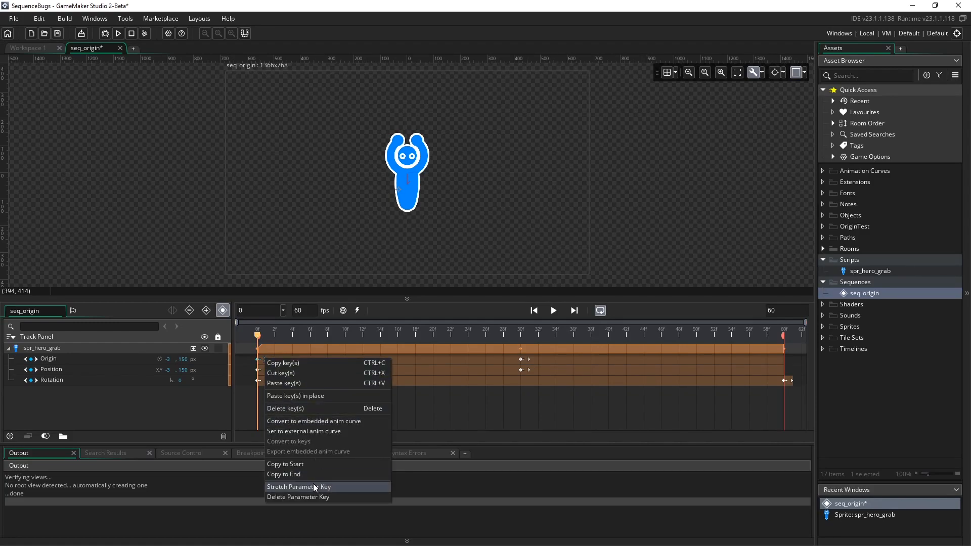
{"action": "left_click", "coordinate": [299, 486]}
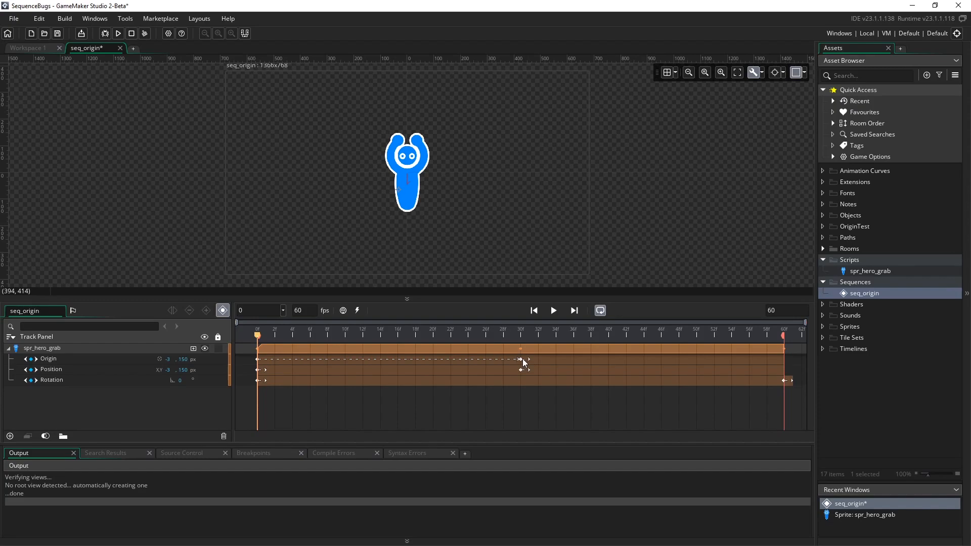
{"action": "mouse_move", "coordinate": [534, 367]}
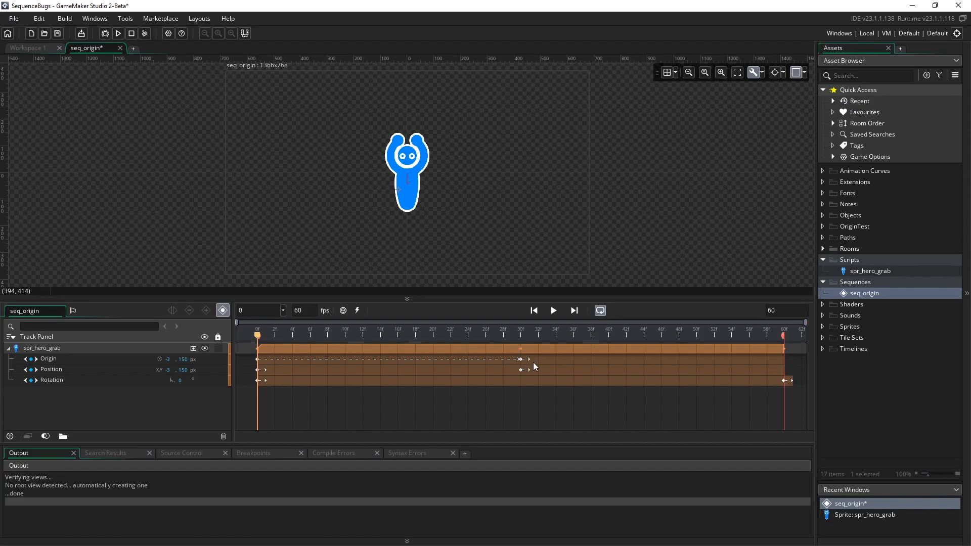
{"action": "mouse_move", "coordinate": [513, 364]}
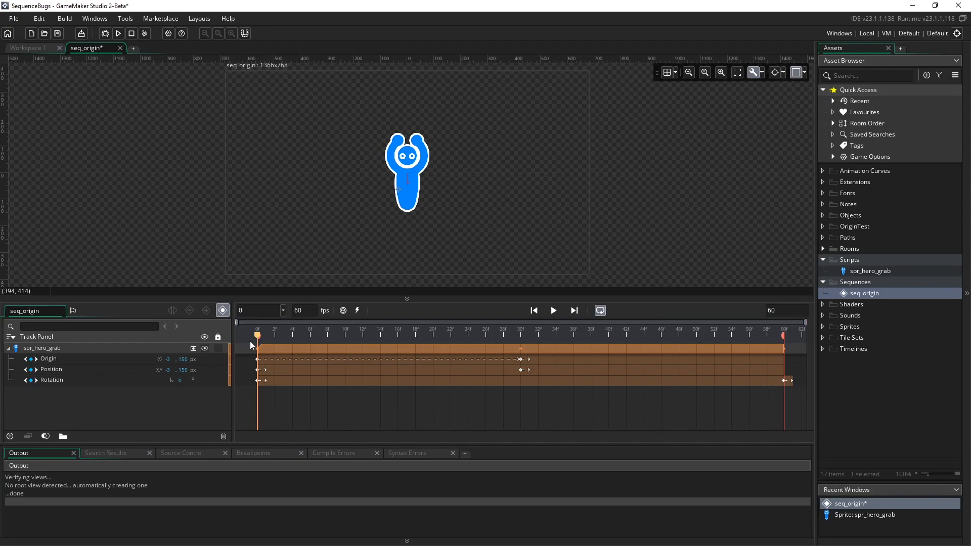
{"action": "mouse_move", "coordinate": [104, 360]}
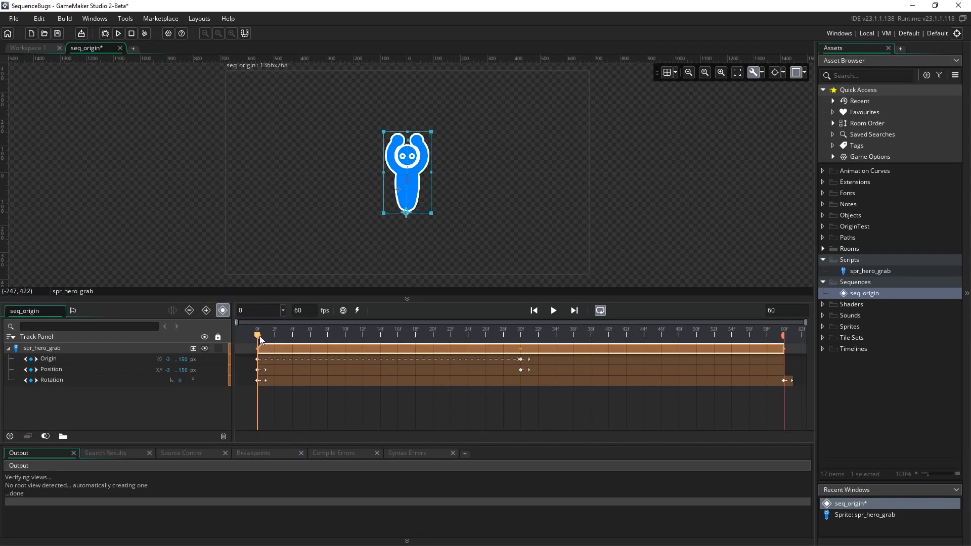
{"action": "left_click", "coordinate": [426, 330]}
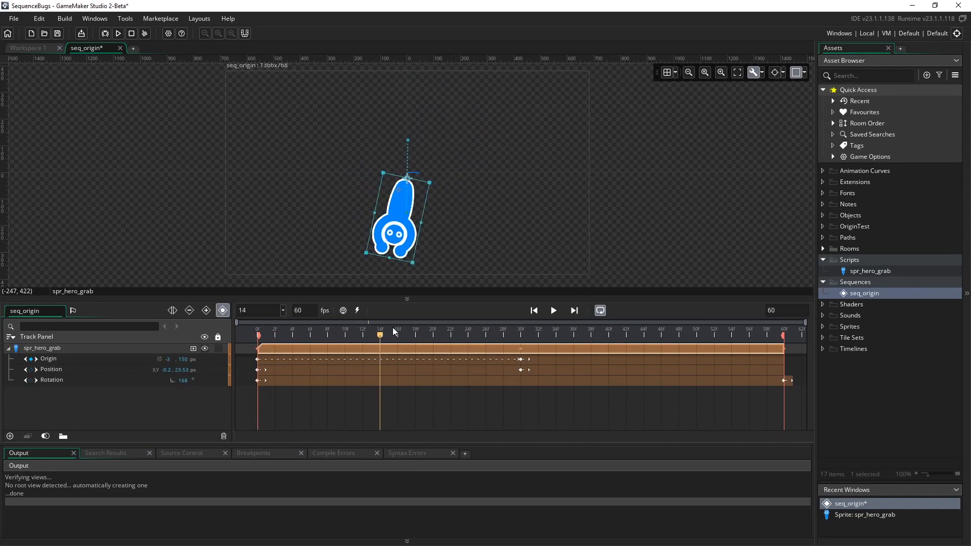
{"action": "left_click", "coordinate": [522, 335]}
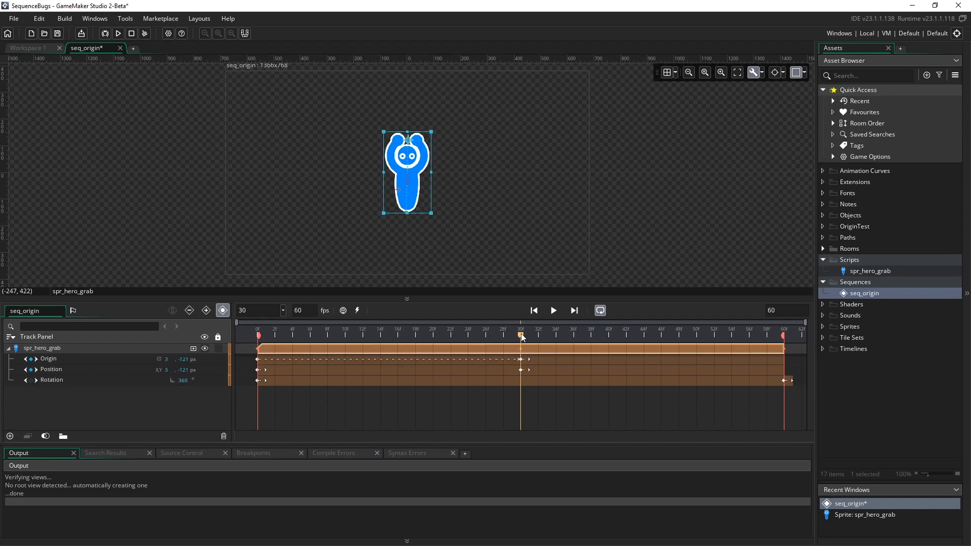
{"action": "left_click", "coordinate": [291, 335]}
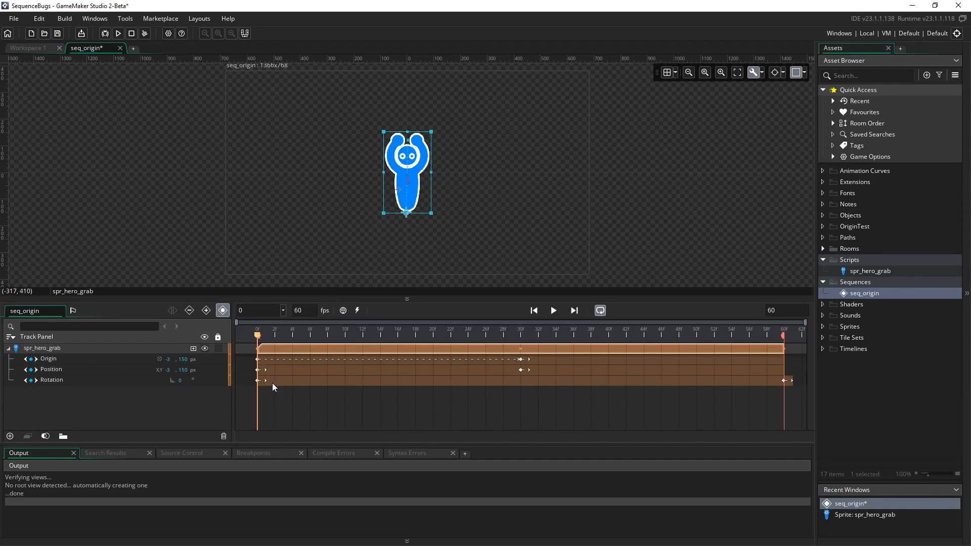
{"action": "mouse_move", "coordinate": [678, 389]}
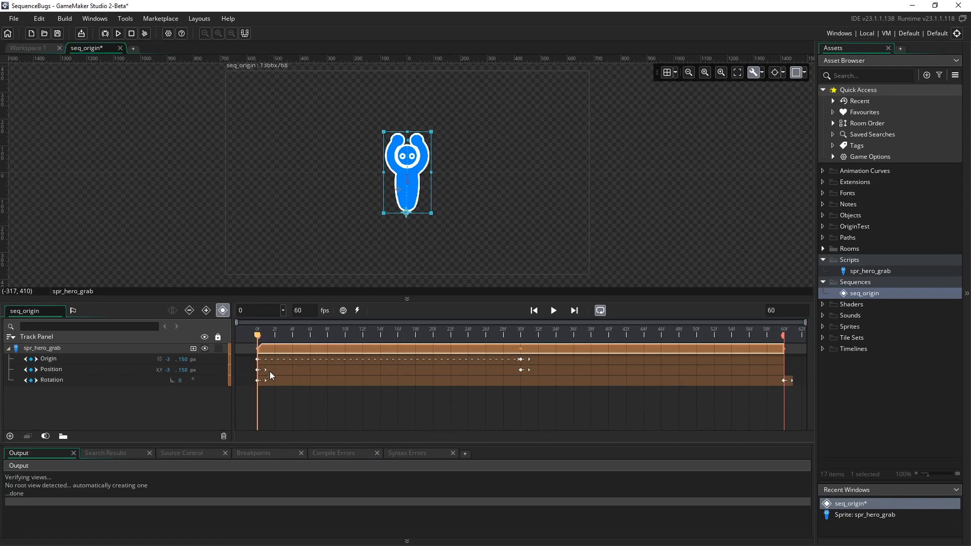
Stretch spr_hero_grab's frame 0 Position key so it holds until frame 30
{"action": "right_click", "coordinate": [269, 376]}
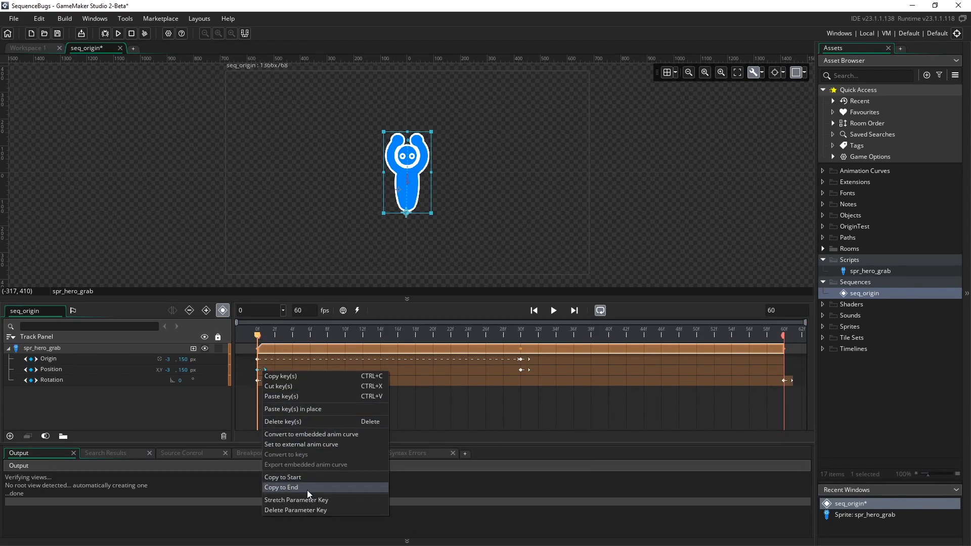
{"action": "left_click", "coordinate": [282, 488]}
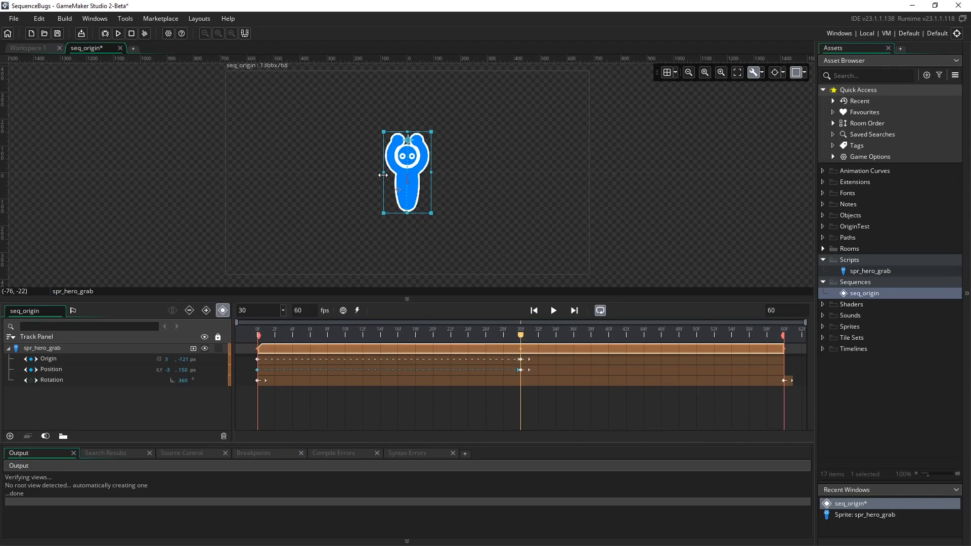
{"action": "mouse_move", "coordinate": [432, 181]}
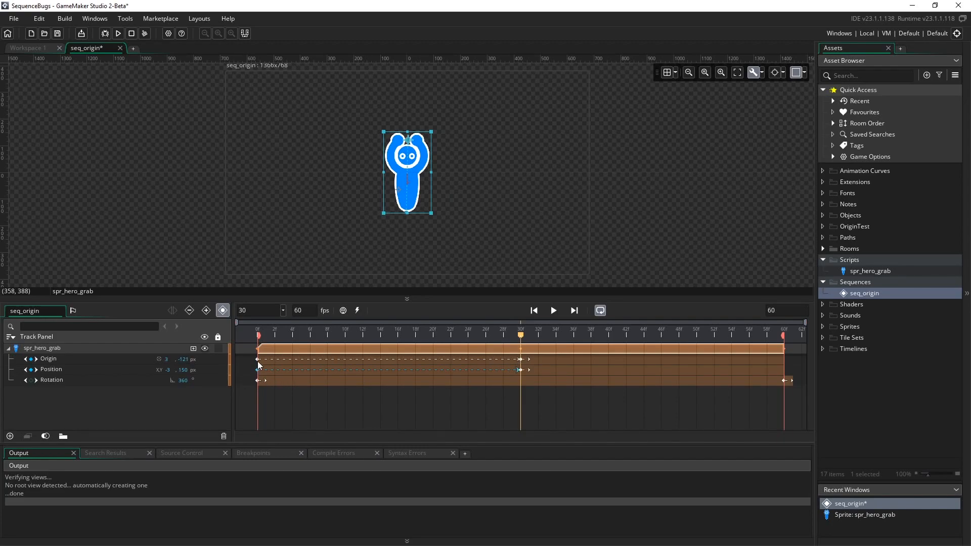
{"action": "mouse_move", "coordinate": [283, 377]}
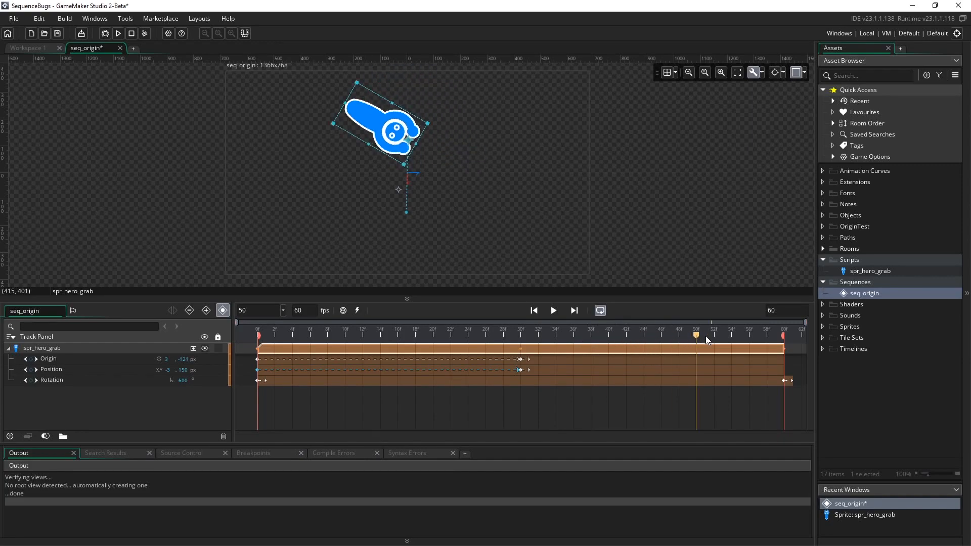
Scrub the timeline around frames 30-50 to preview, then play the sequence
{"action": "left_click", "coordinate": [255, 333]}
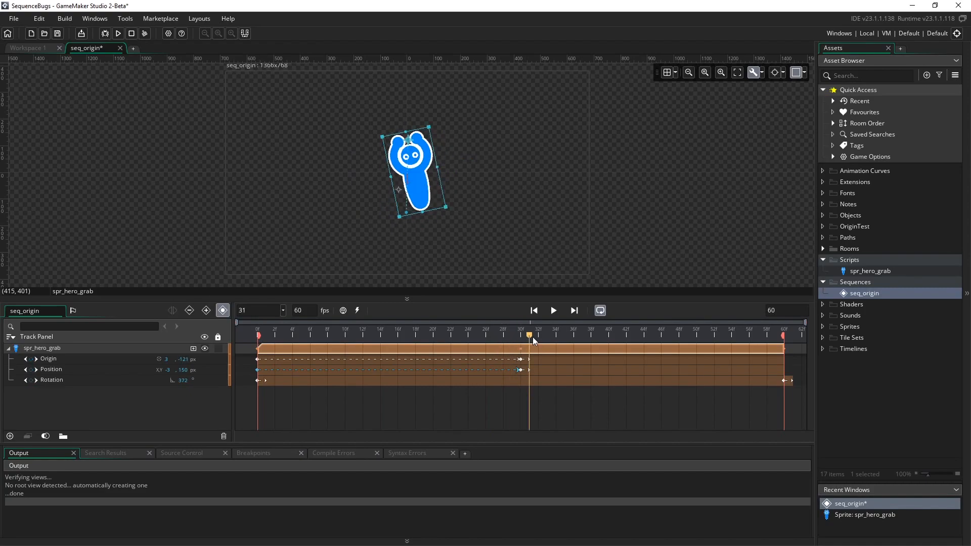
{"action": "left_click_drag", "start_coordinate": [529, 335], "coordinate": [723, 335]}
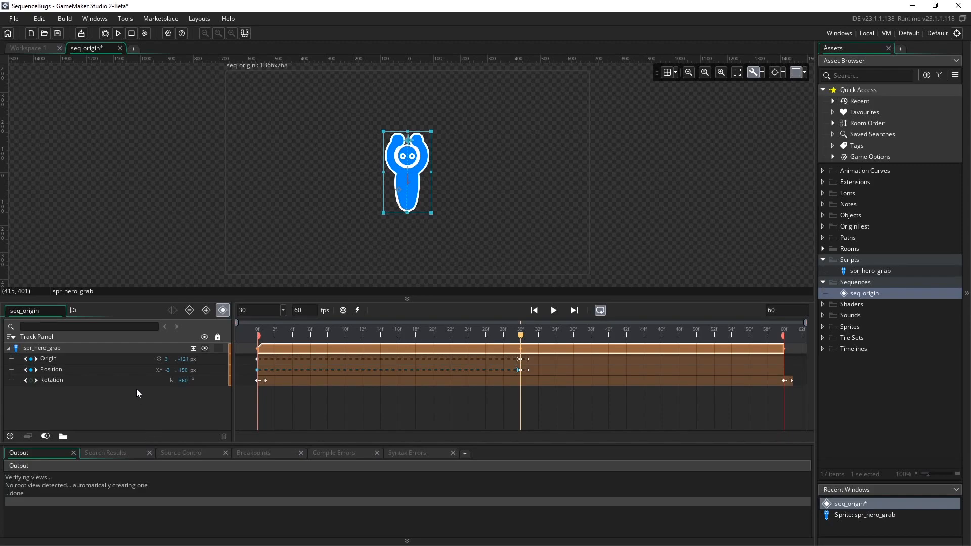
{"action": "mouse_move", "coordinate": [52, 365]}
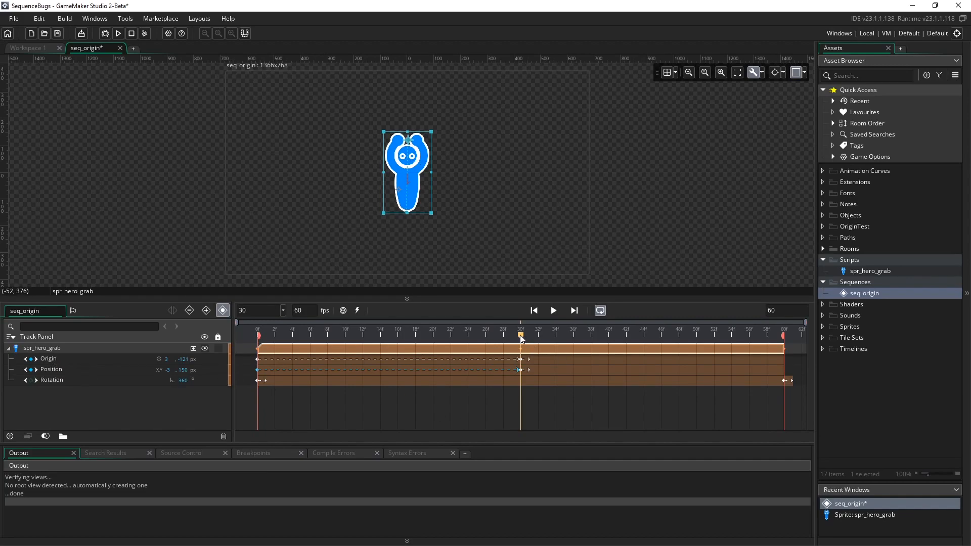
{"action": "left_click", "coordinate": [553, 310]}
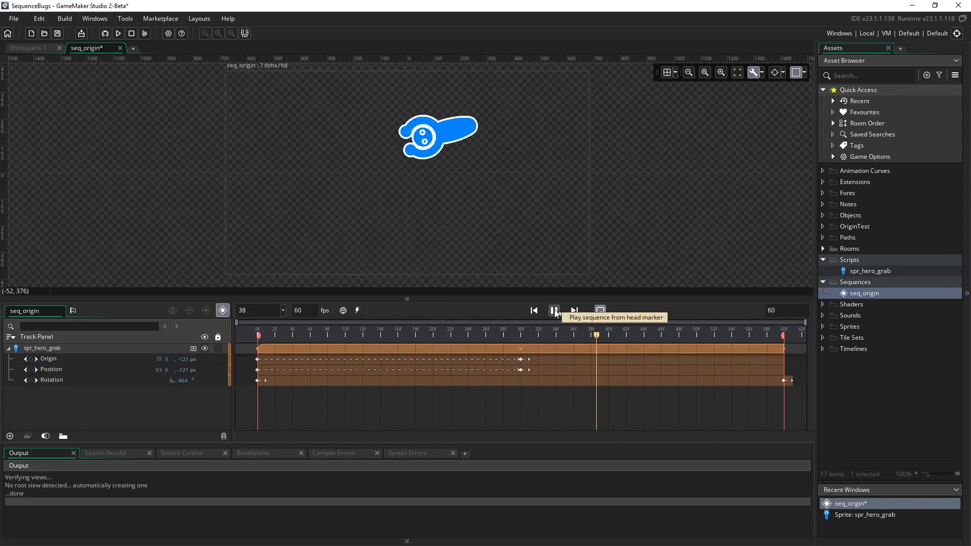